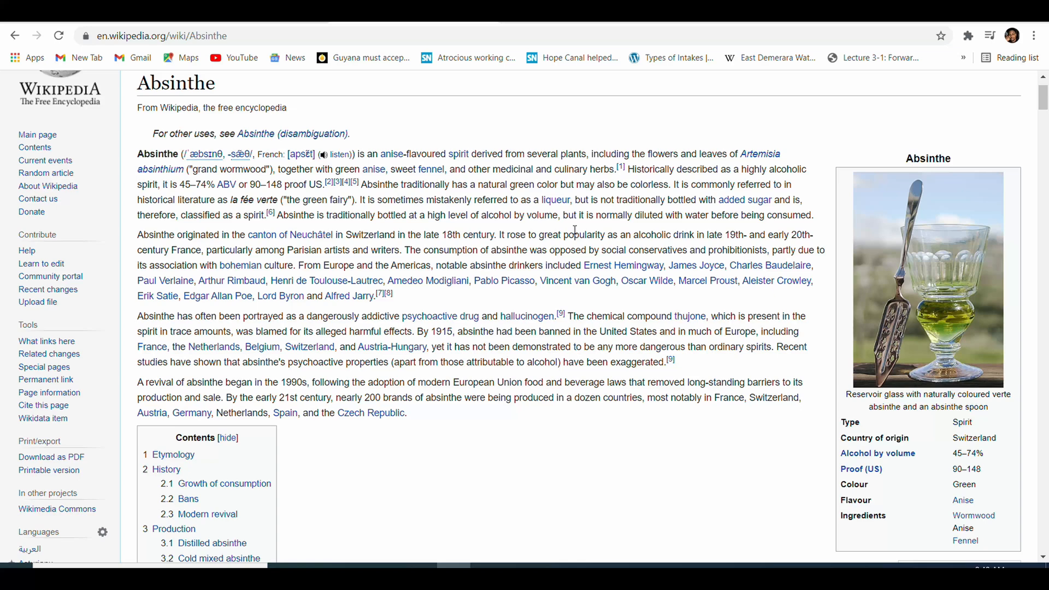
# Step: Browse liquor bottle mockup results and preview the Flint Flat bottle and a dark bottle mockup
pyautogui.scroll(-3)
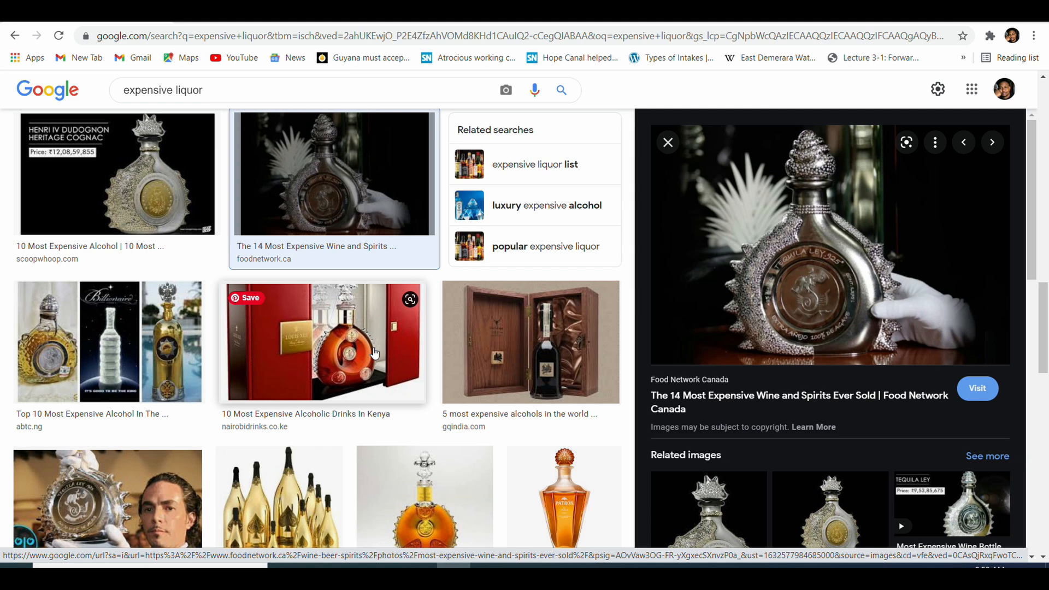
pyautogui.scroll(3)
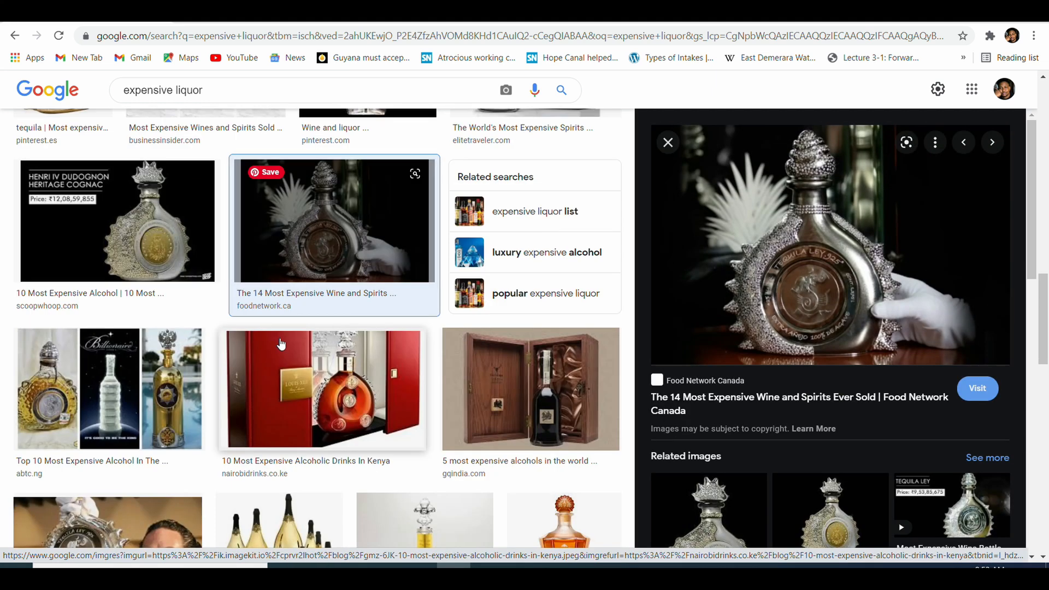
pyautogui.scroll(-3)
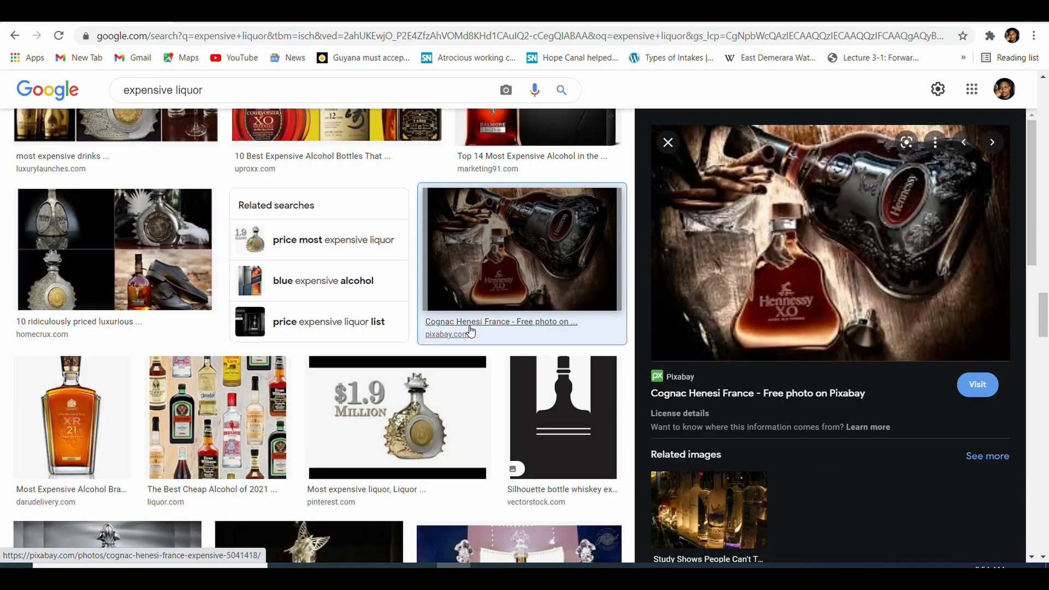
pyautogui.scroll(-3)
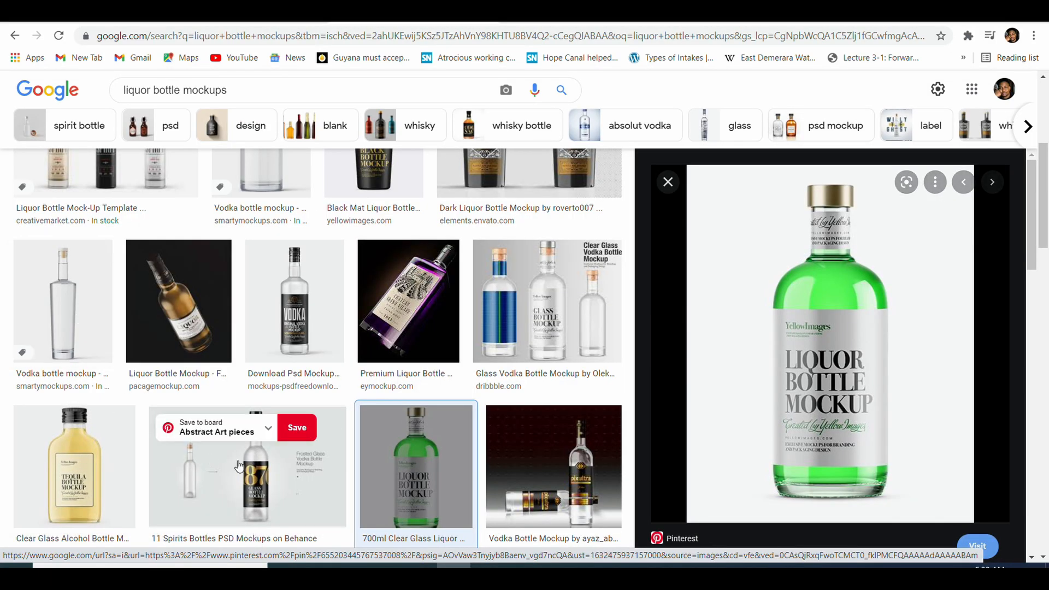
pyautogui.click(74, 466)
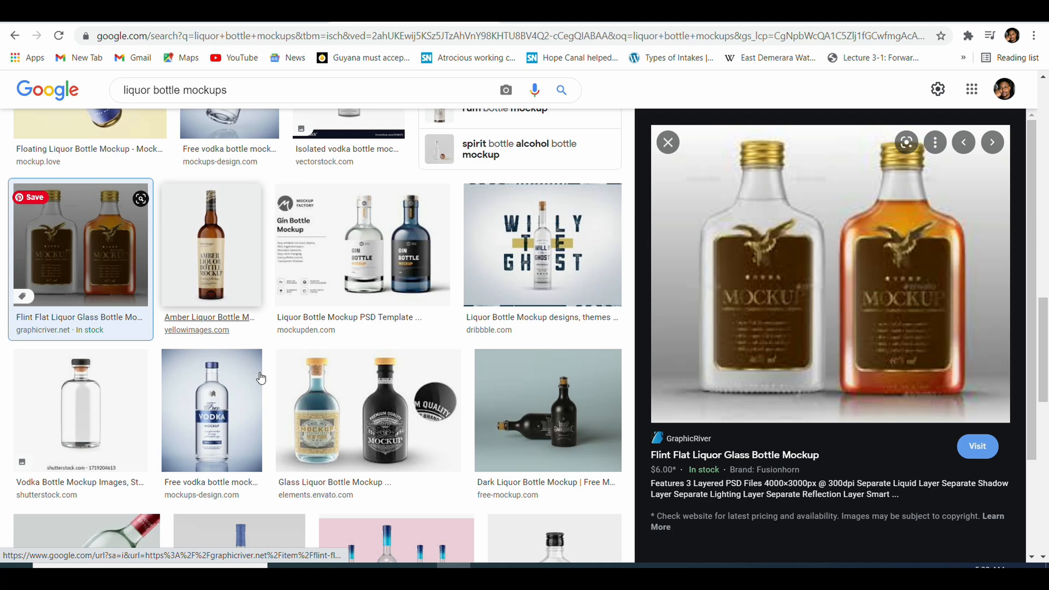
pyautogui.click(547, 401)
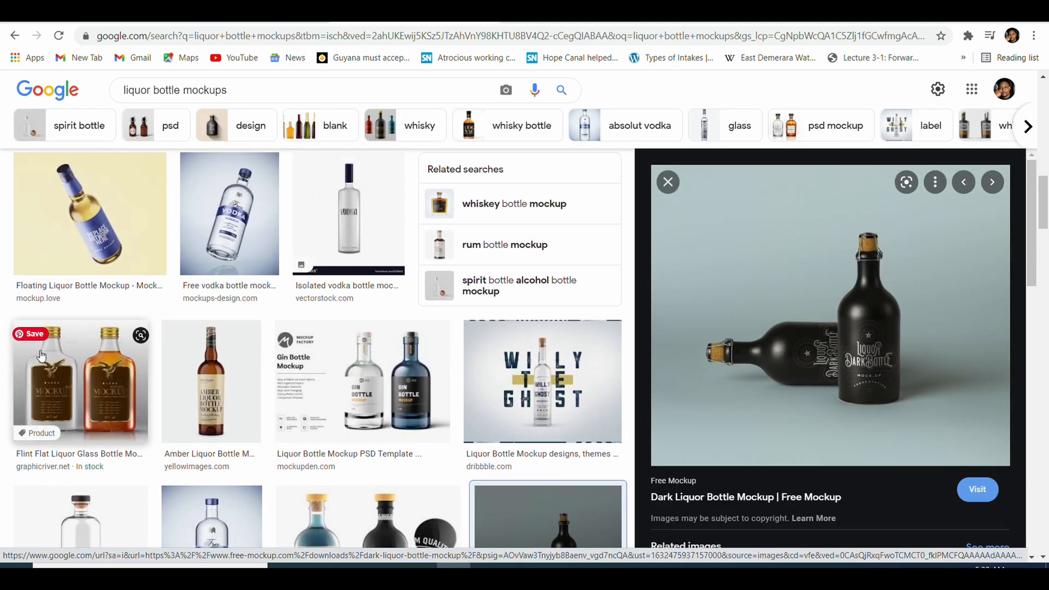
pyautogui.press('alt+tab')
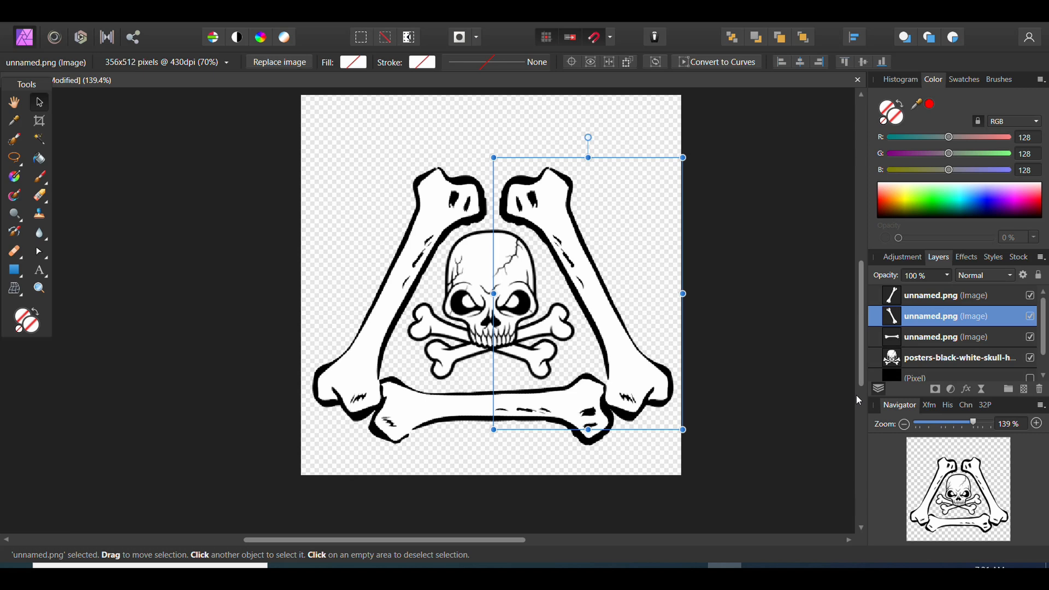
# Step: Fade the bone layers, show the white skull instead of the orange one, and hide the bones triangle
pyautogui.click(957, 337)
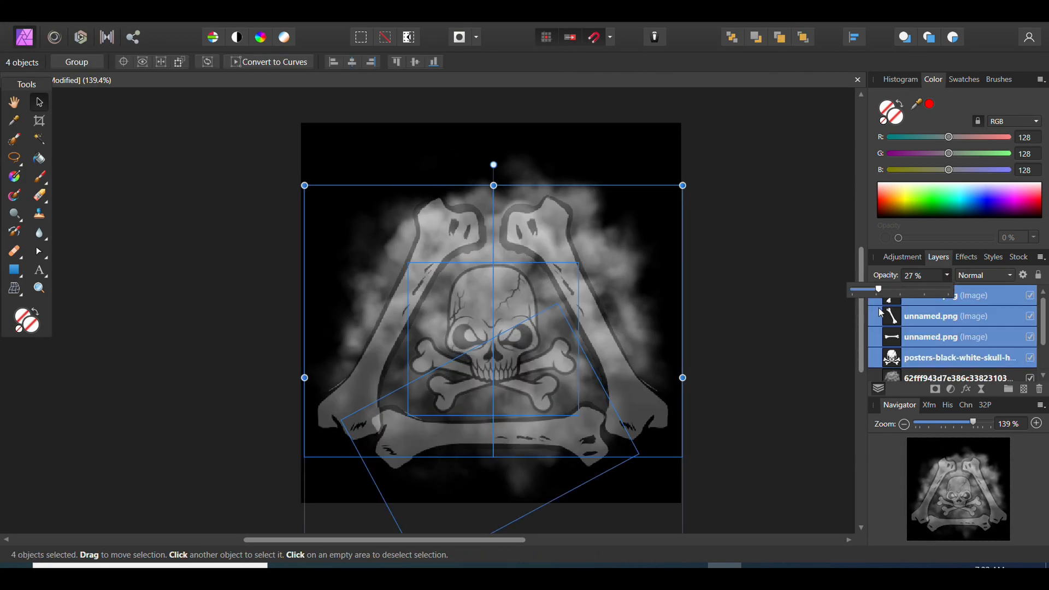
pyautogui.click(957, 378)
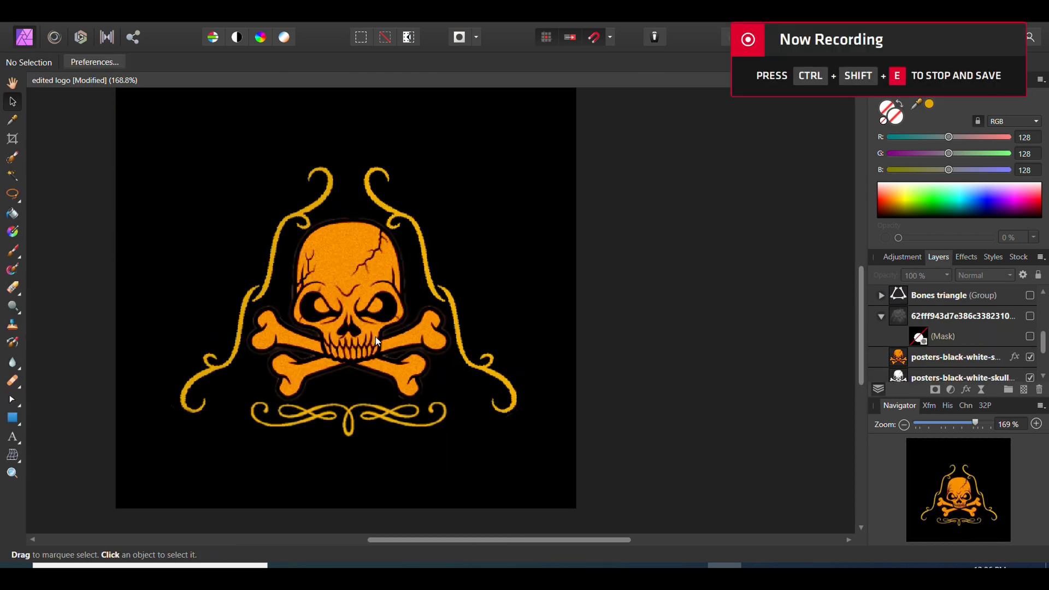
pyautogui.click(1031, 357)
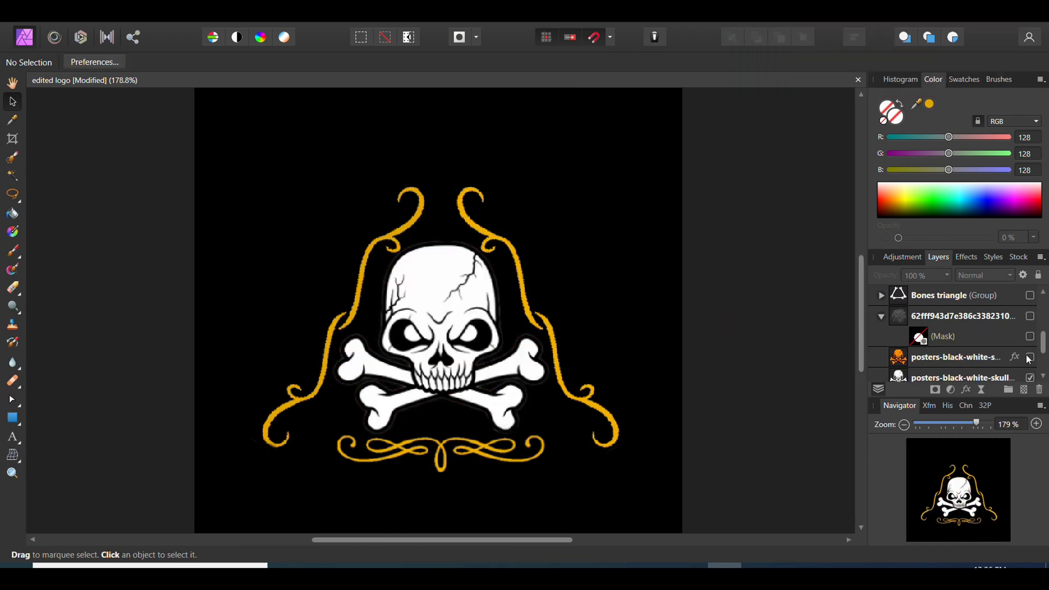
pyautogui.click(1031, 356)
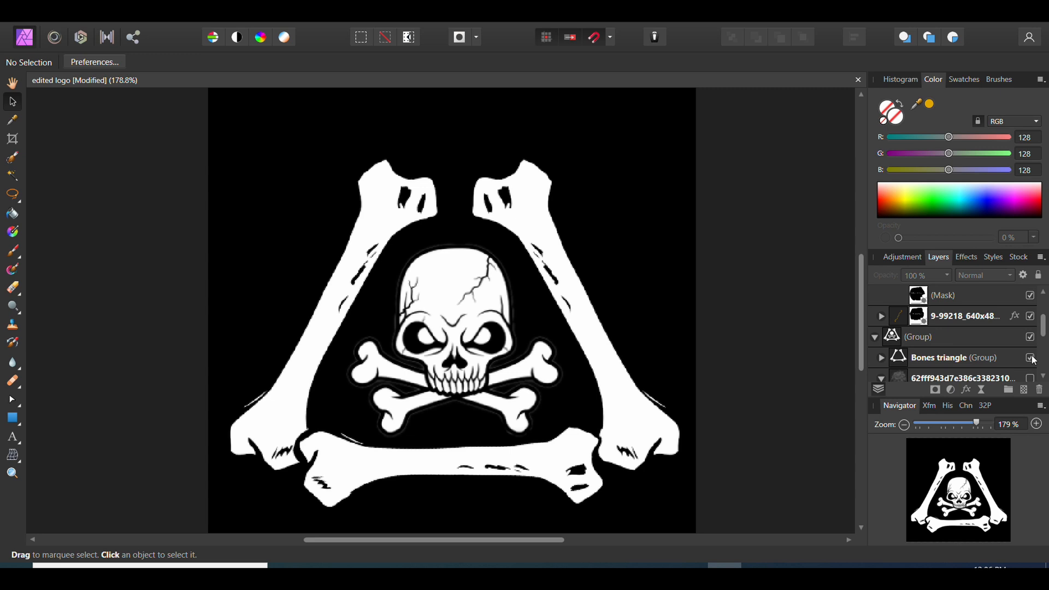
pyautogui.click(1031, 359)
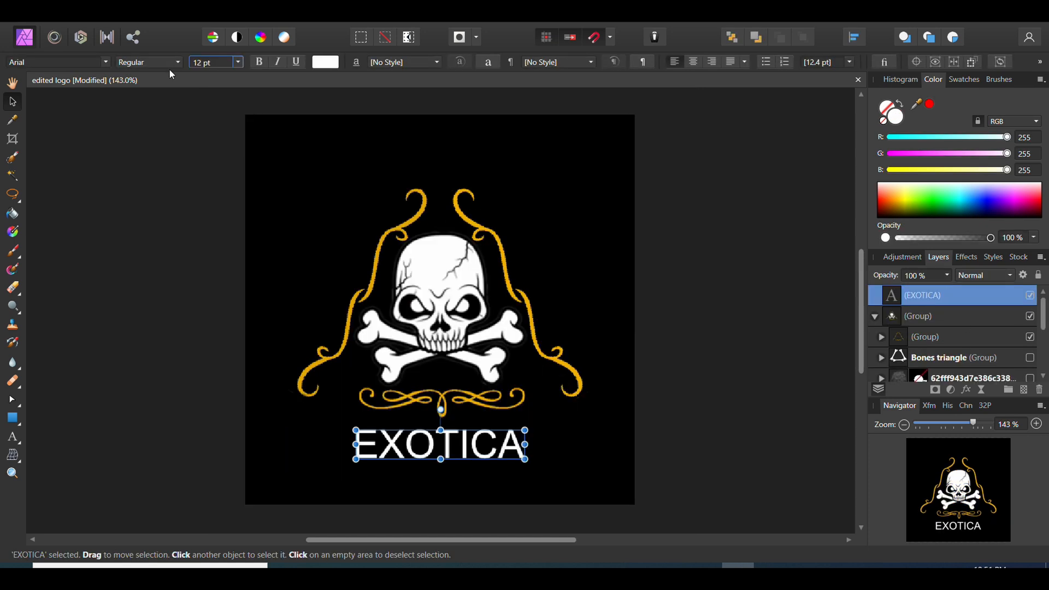
# Step: Browse the font list, try Eras Bold ITC, then set EXOTICA in Gabriola
pyautogui.click(54, 62)
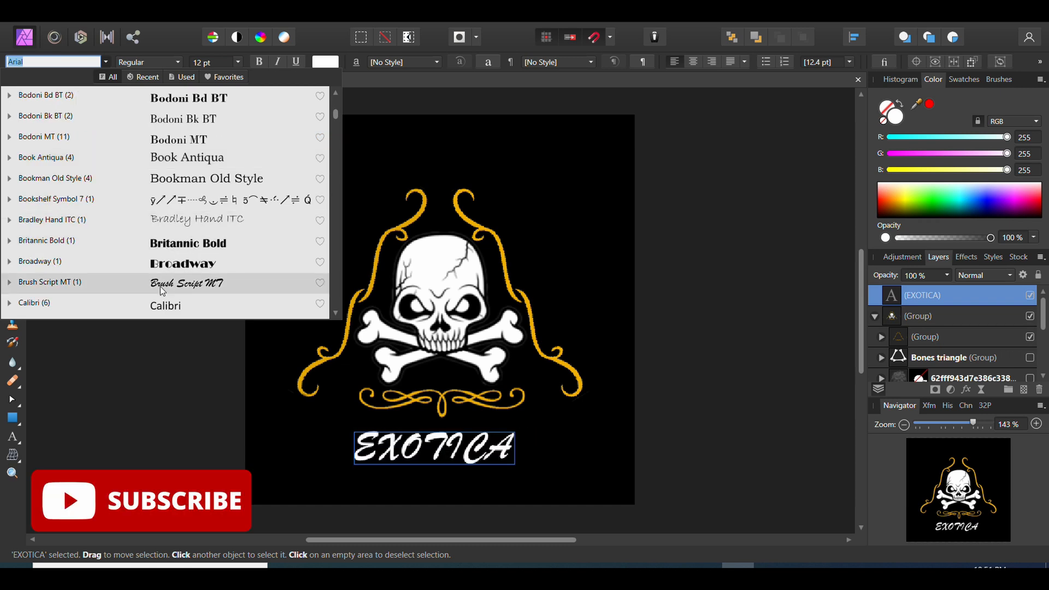
pyautogui.scroll(-3)
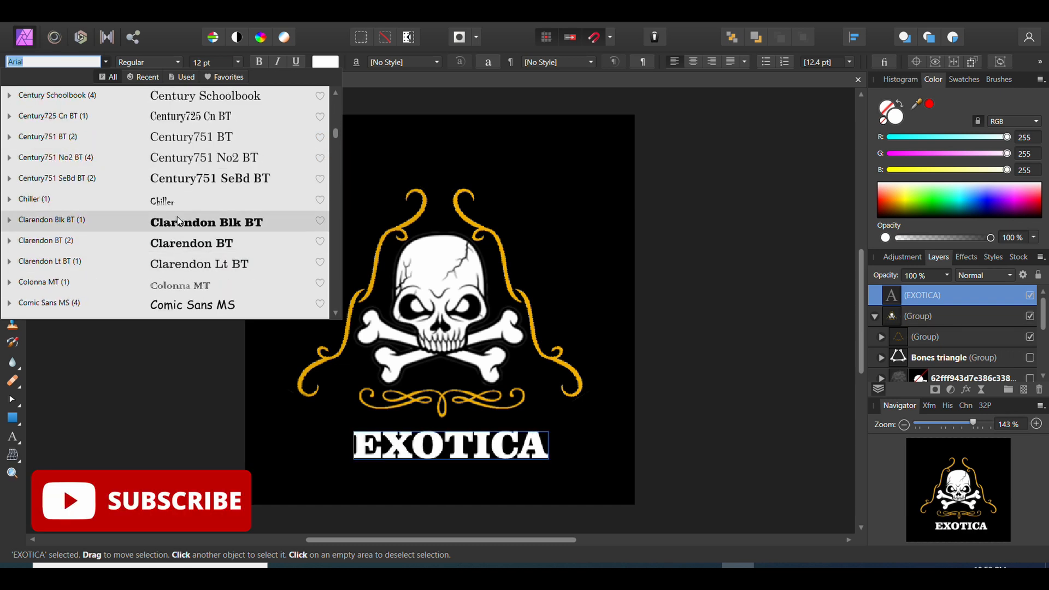
pyautogui.scroll(-3)
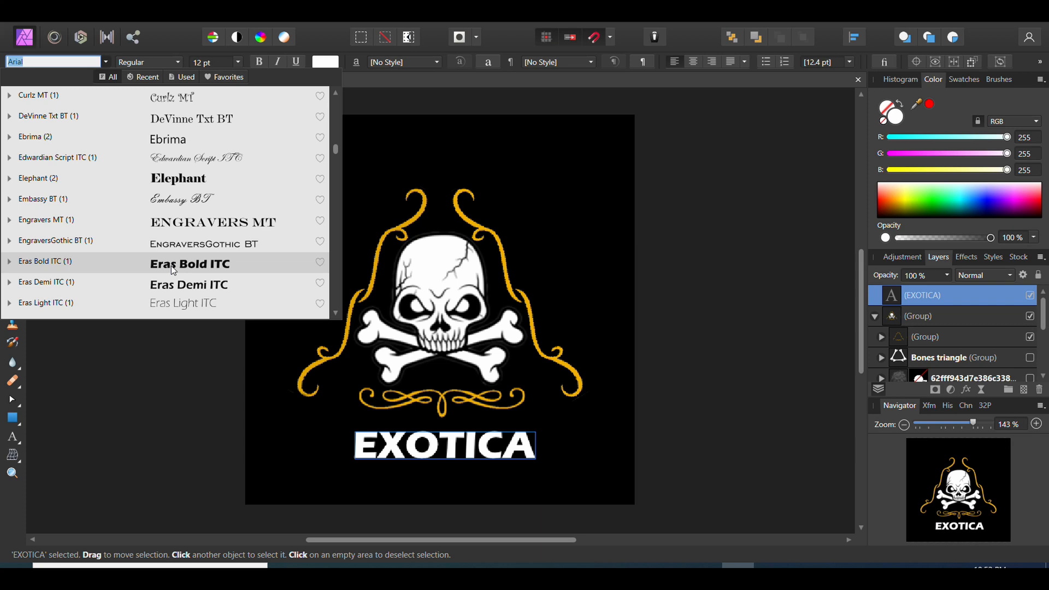
pyautogui.click(621, 456)
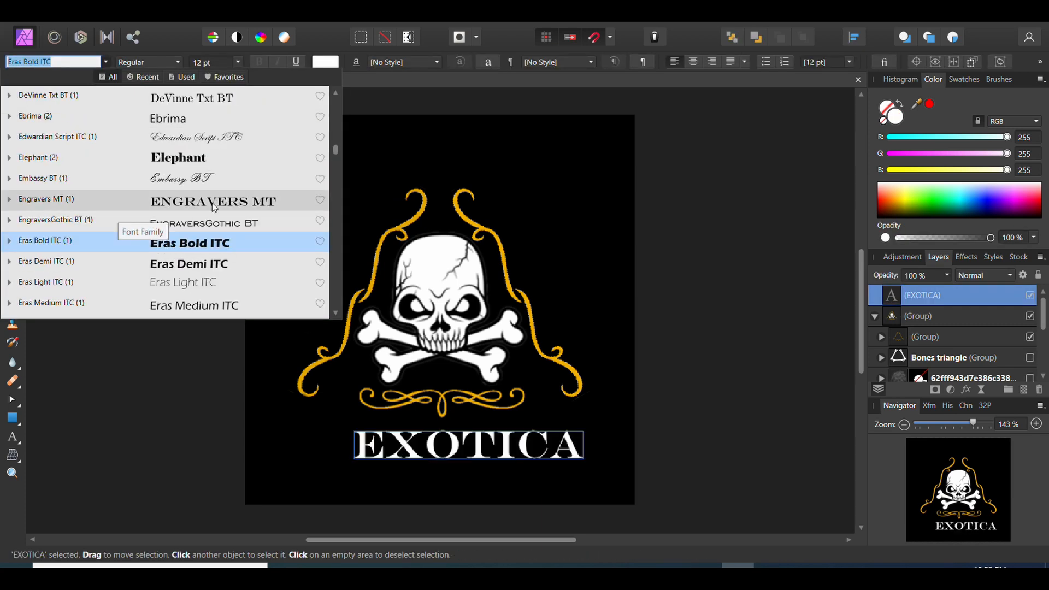
pyautogui.scroll(-3)
pyautogui.write('Gabriola')
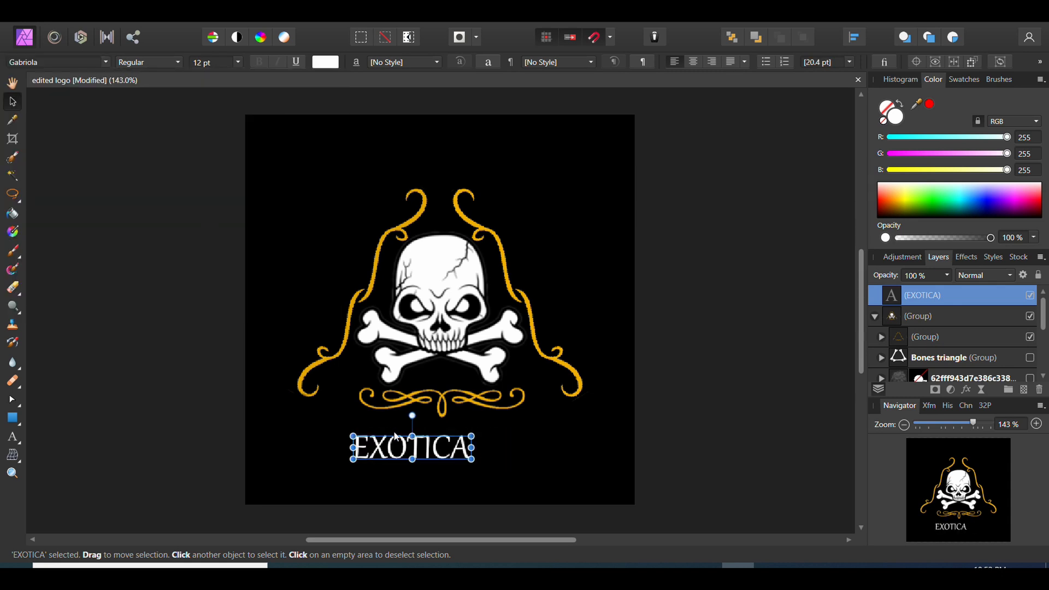
pyautogui.click(571, 450)
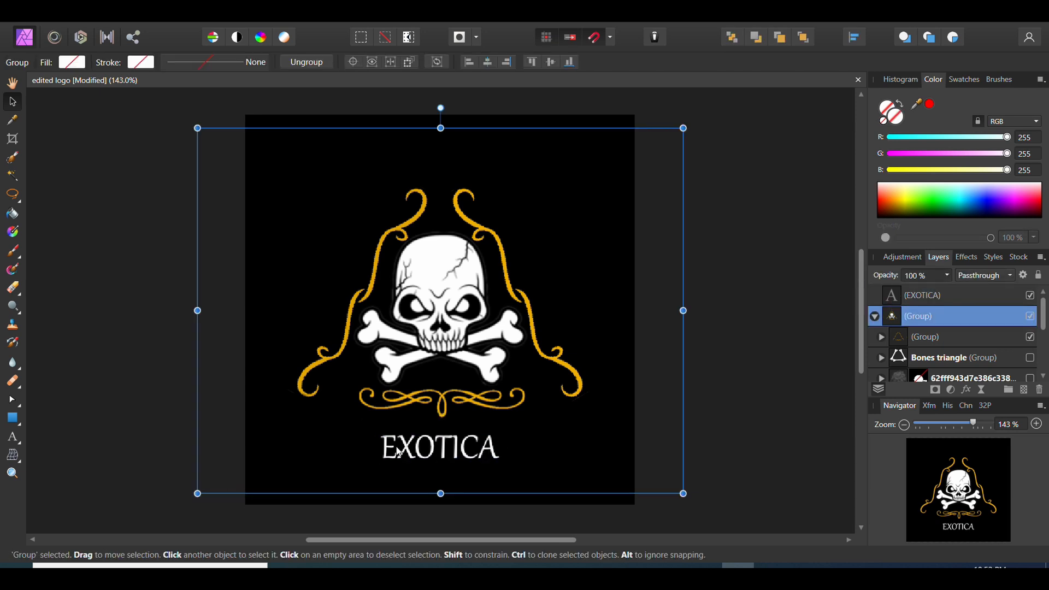
pyautogui.click(53, 62)
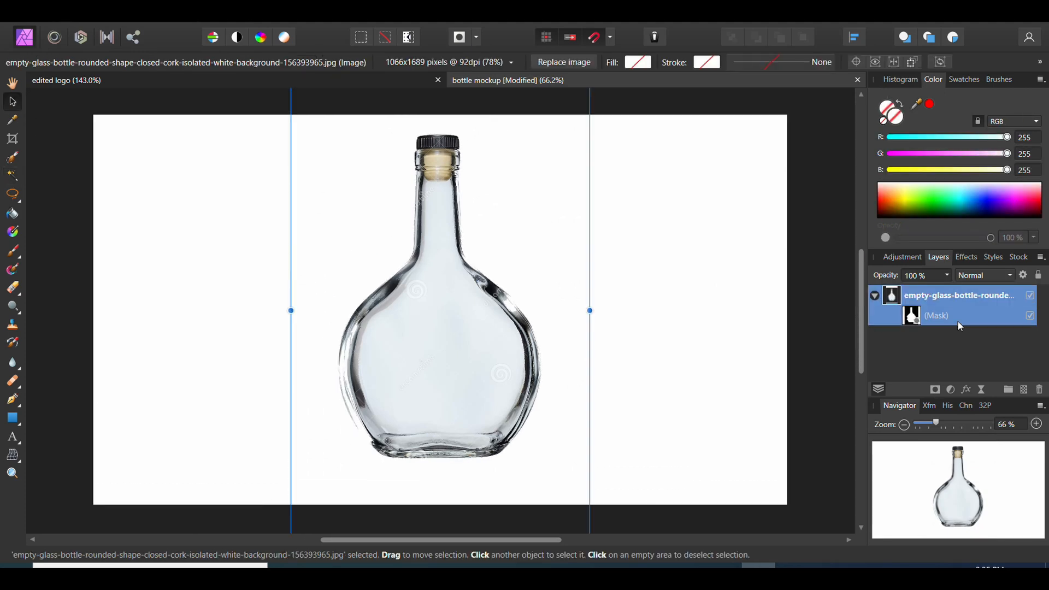
# Step: Give the bottle copy a black Color Overlay effect and adjust its opacity
pyautogui.click(967, 388)
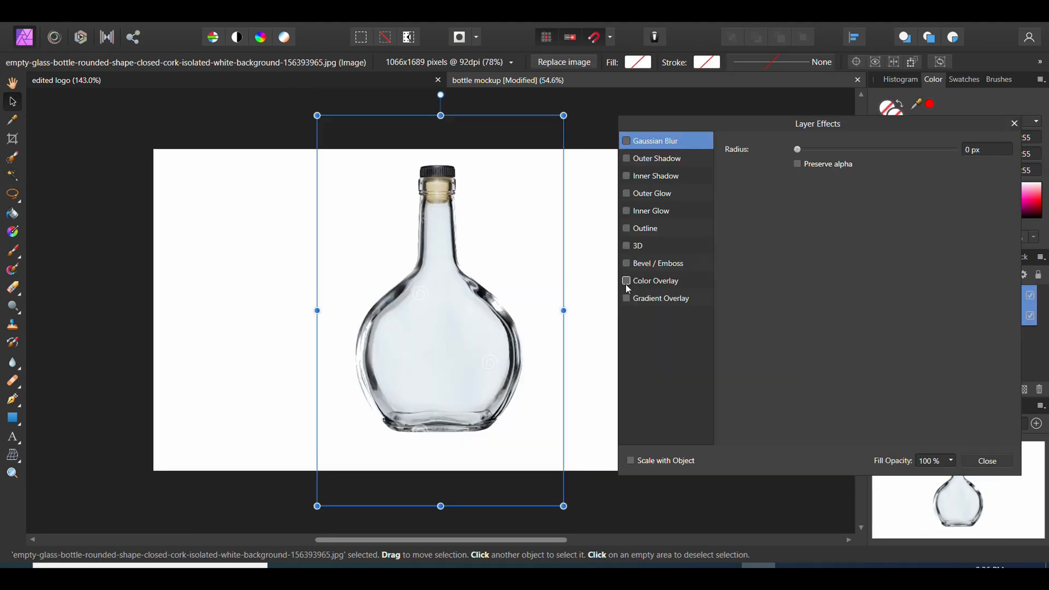
pyautogui.click(626, 280)
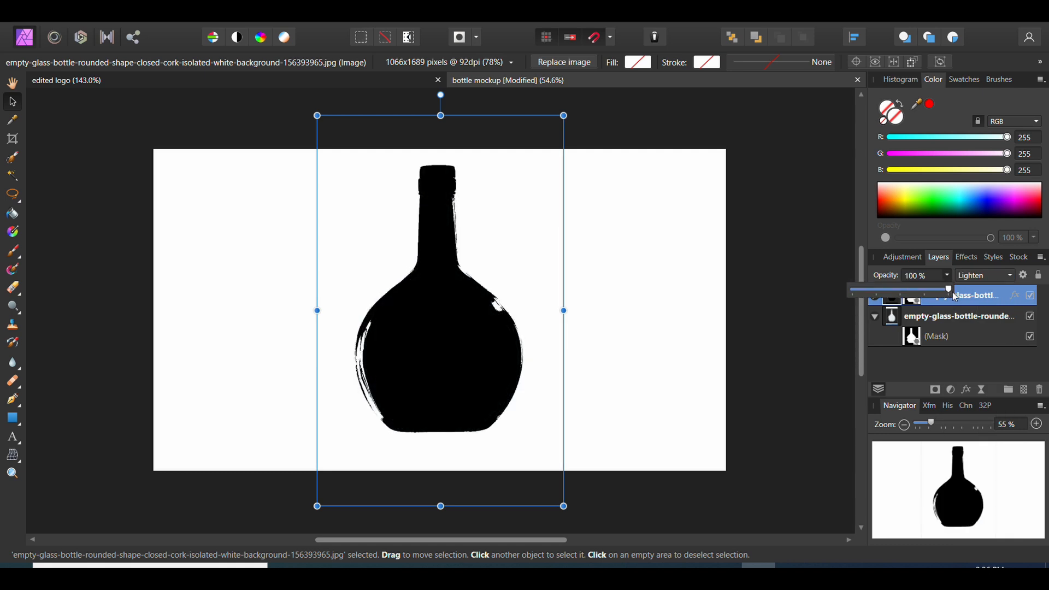
pyautogui.click(563, 62)
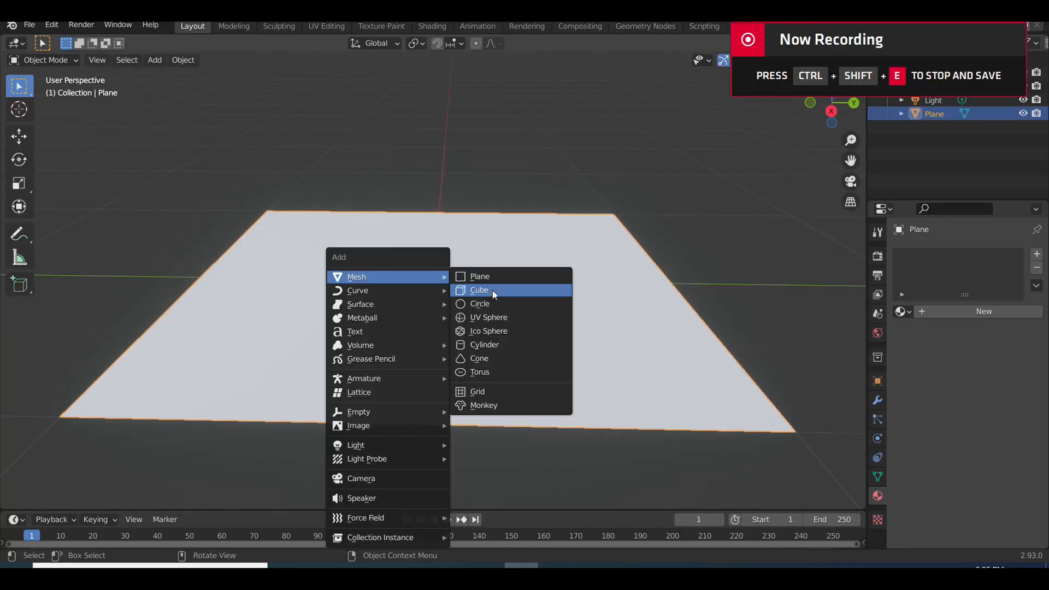
# Step: Add a sphere and flatten its lower vertices into a flat base in Edit Mode
pyautogui.click(488, 317)
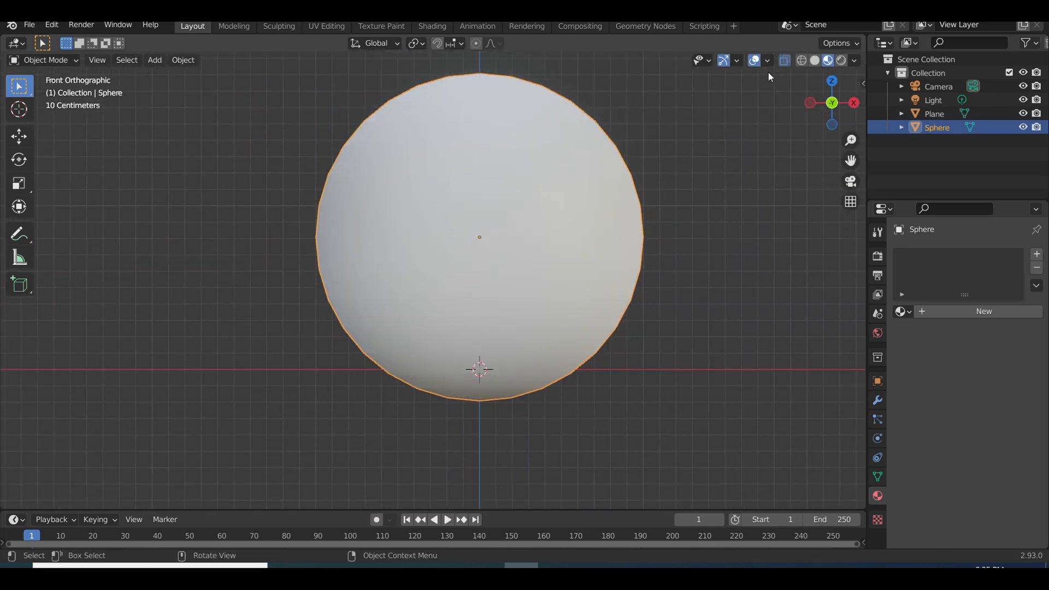
pyautogui.press('Tab')
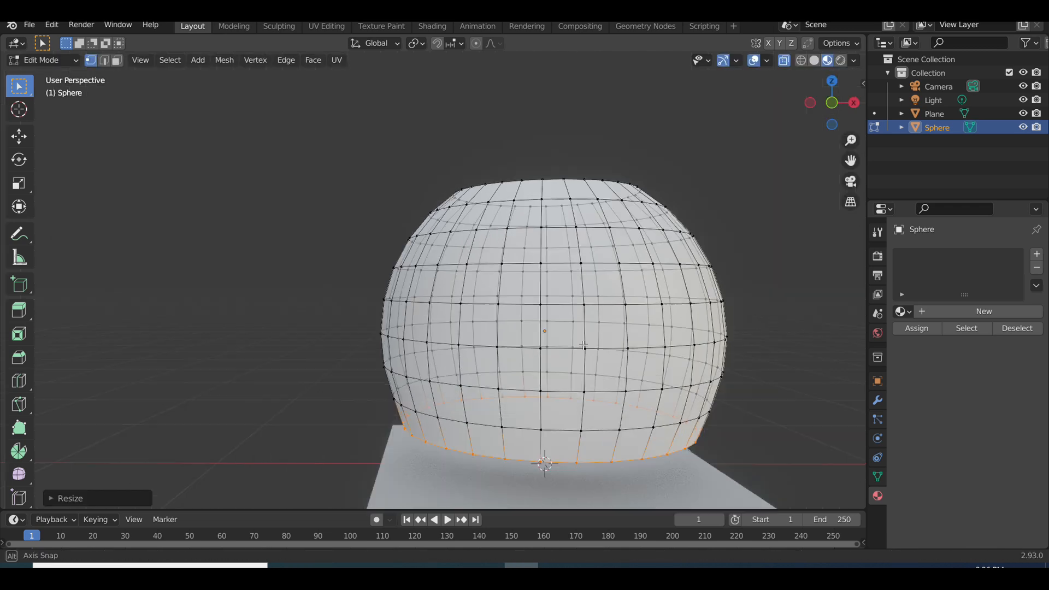
pyautogui.press('Tab')
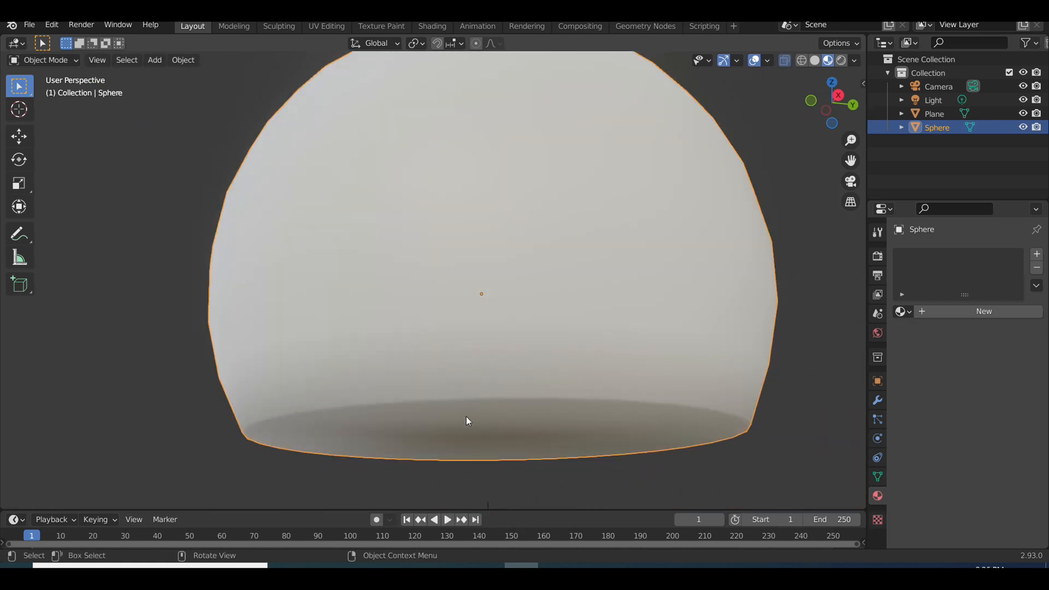
# Step: Extrude a narrow neck from the sphere's top and stretch the body taller along Z
pyautogui.press('Tab')
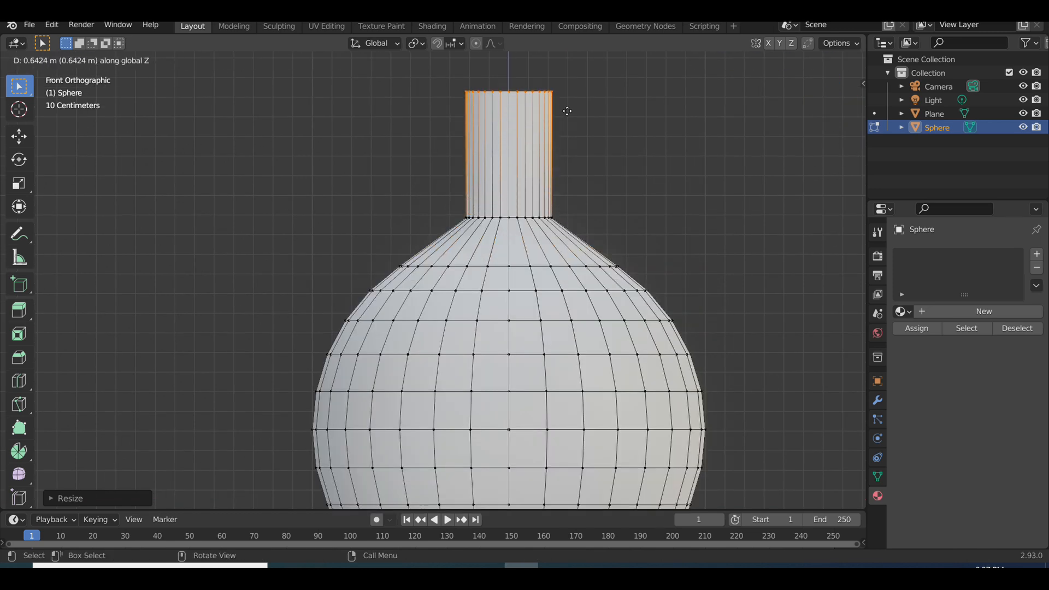
pyautogui.press('Tab')
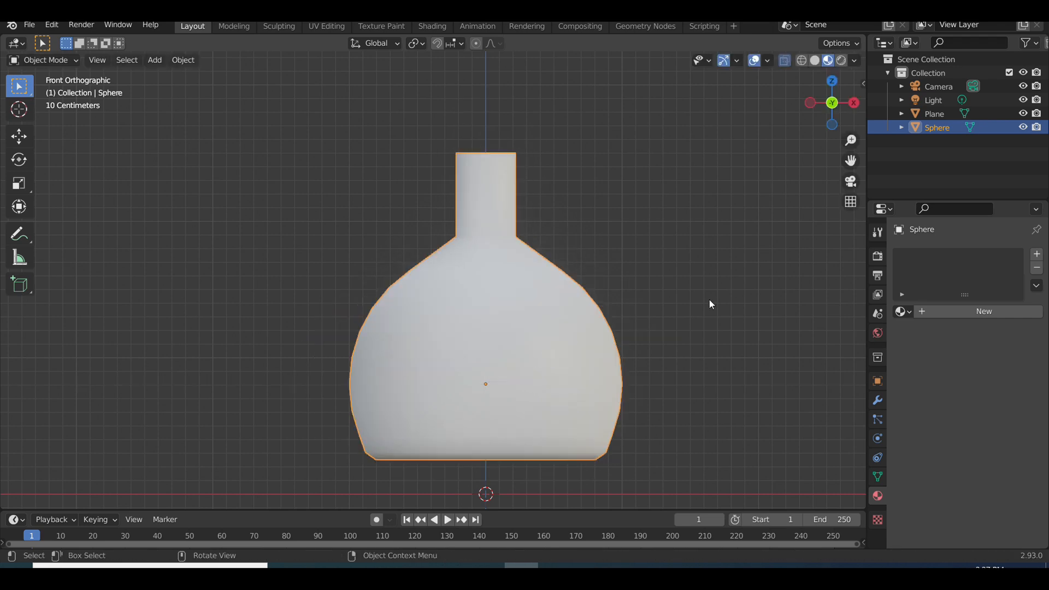
pyautogui.press('s')
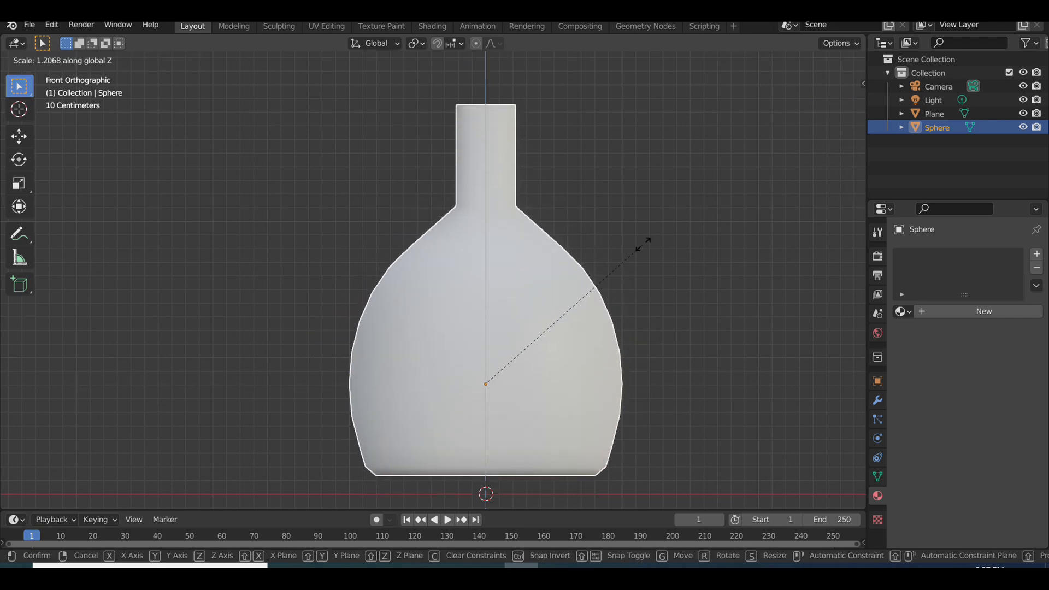
pyautogui.click(482, 400)
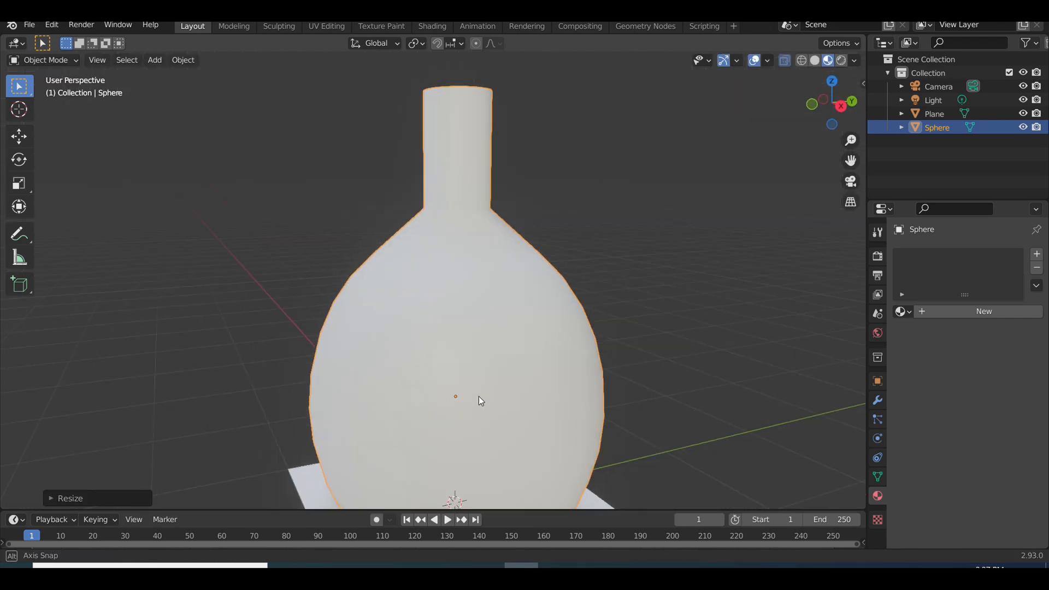
pyautogui.press('Tab')
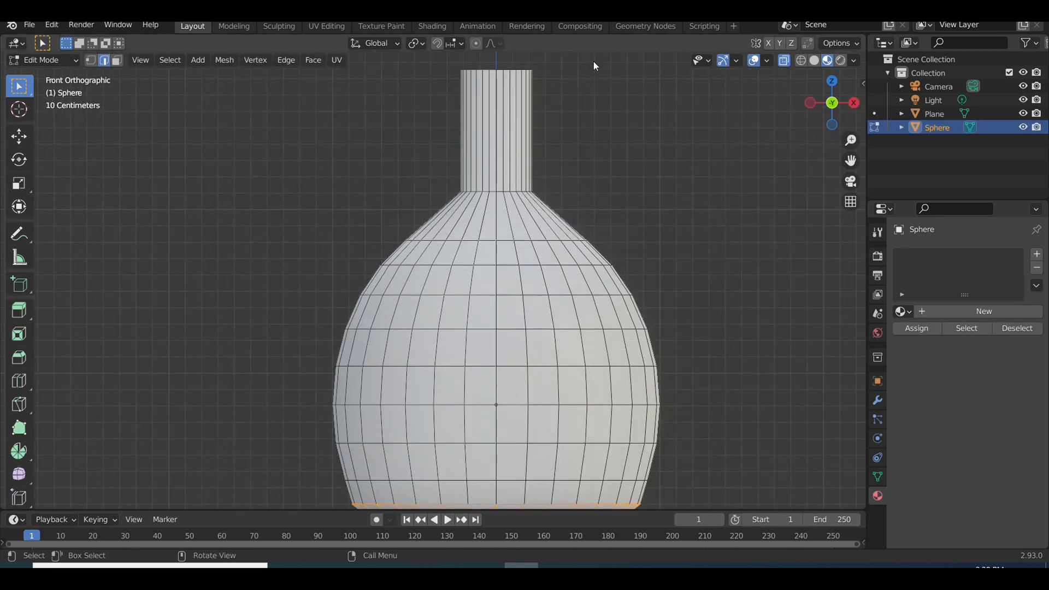
pyautogui.press('s')
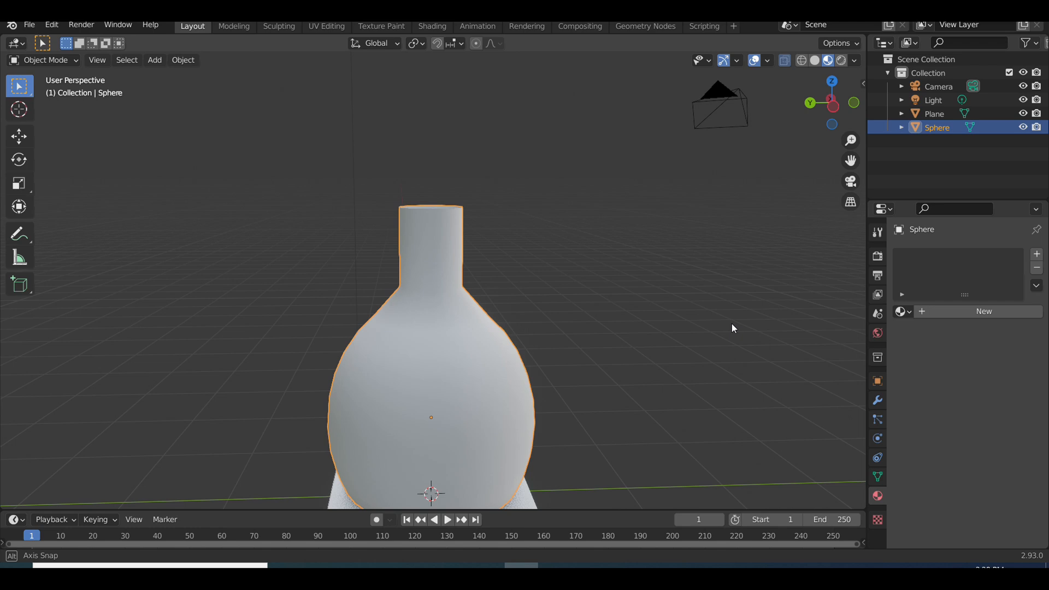
# Step: Add Subdivision Surface and neck loop cuts, then taper the bottom ring inward proportionally
pyautogui.click(965, 254)
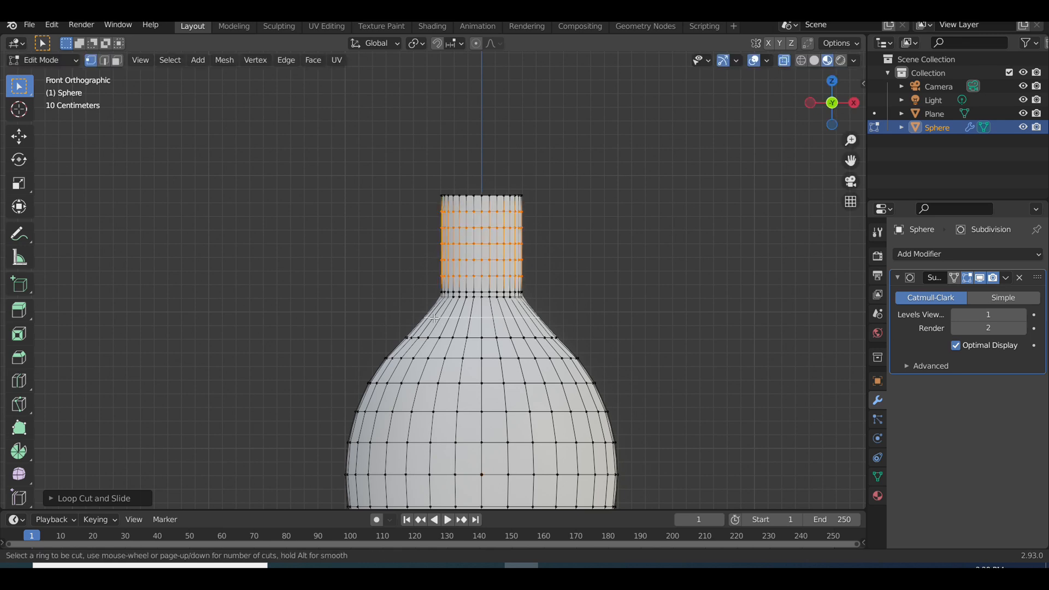
pyautogui.press('Tab')
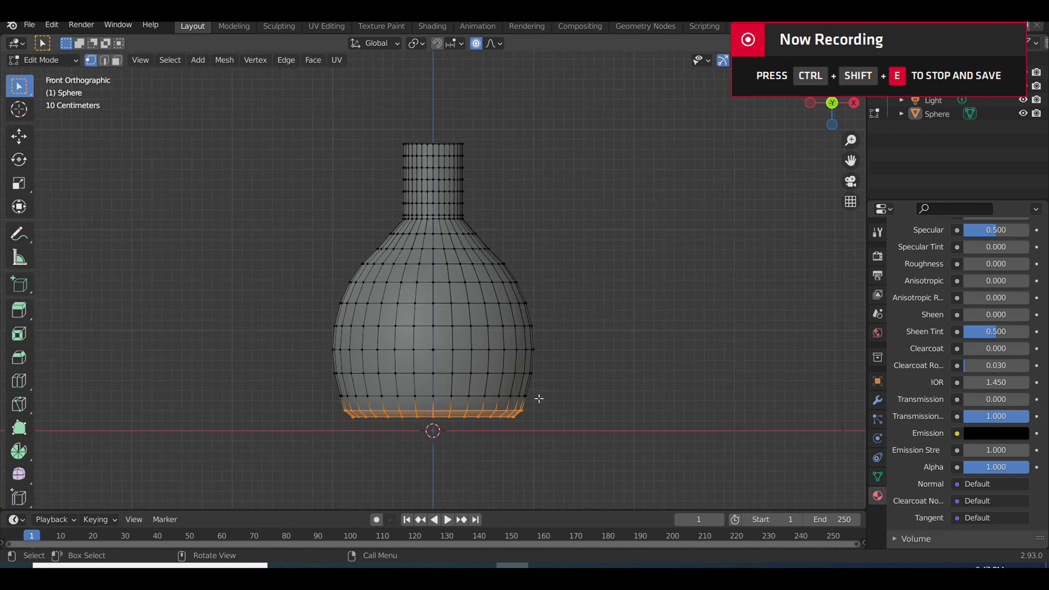
pyautogui.press('s')
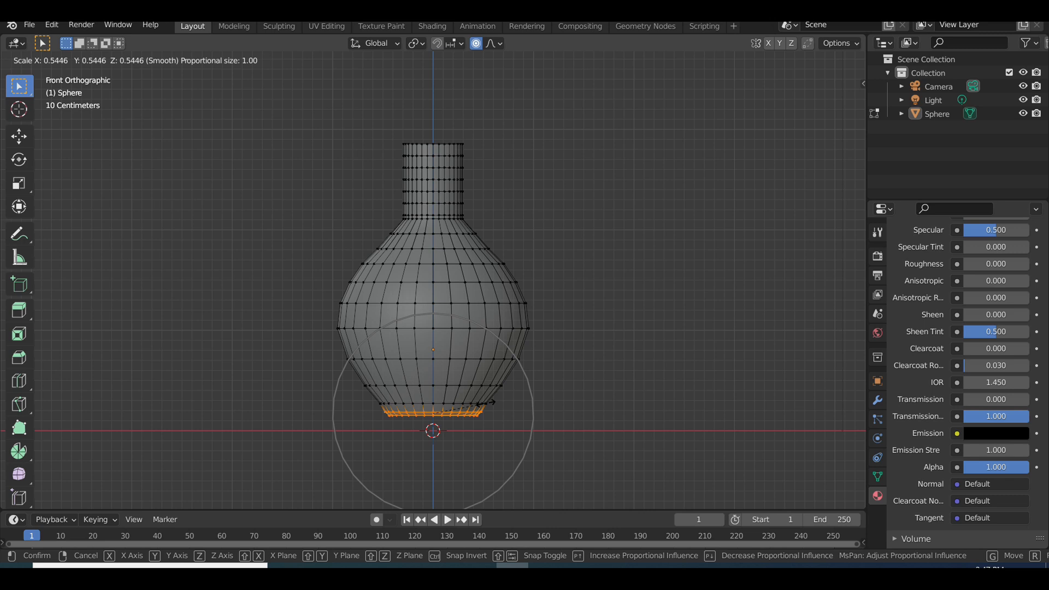
pyautogui.moveTo(433, 405)
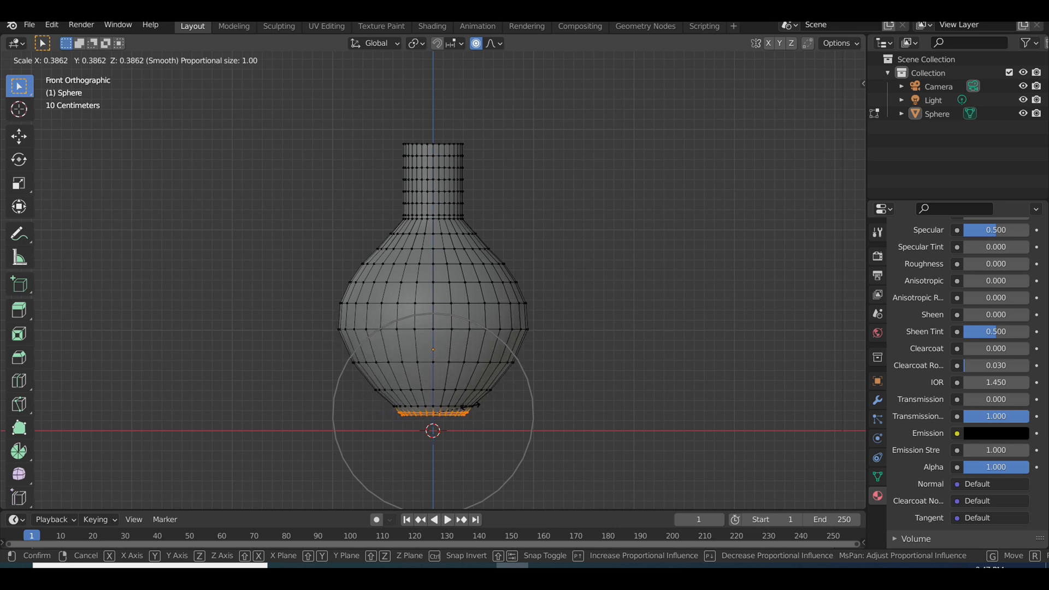
pyautogui.moveTo(488, 418)
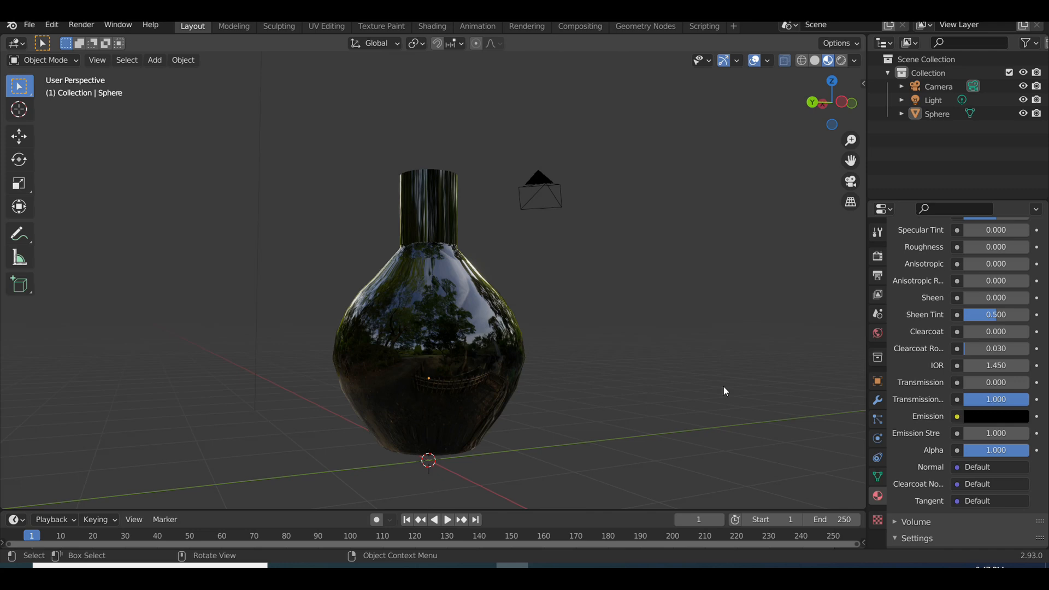
pyautogui.press('Tab')
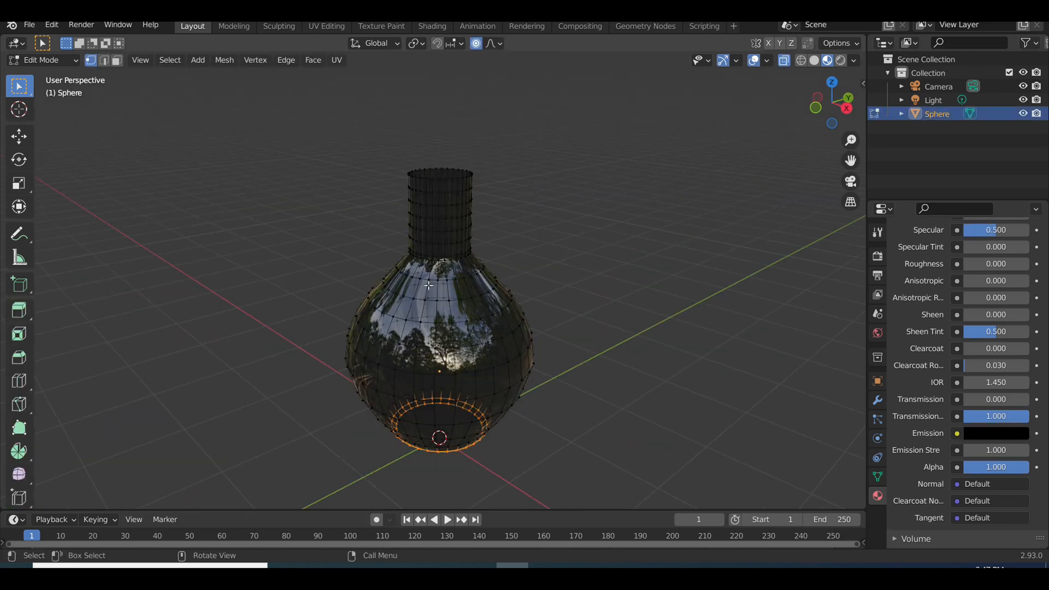
pyautogui.press('Tab')
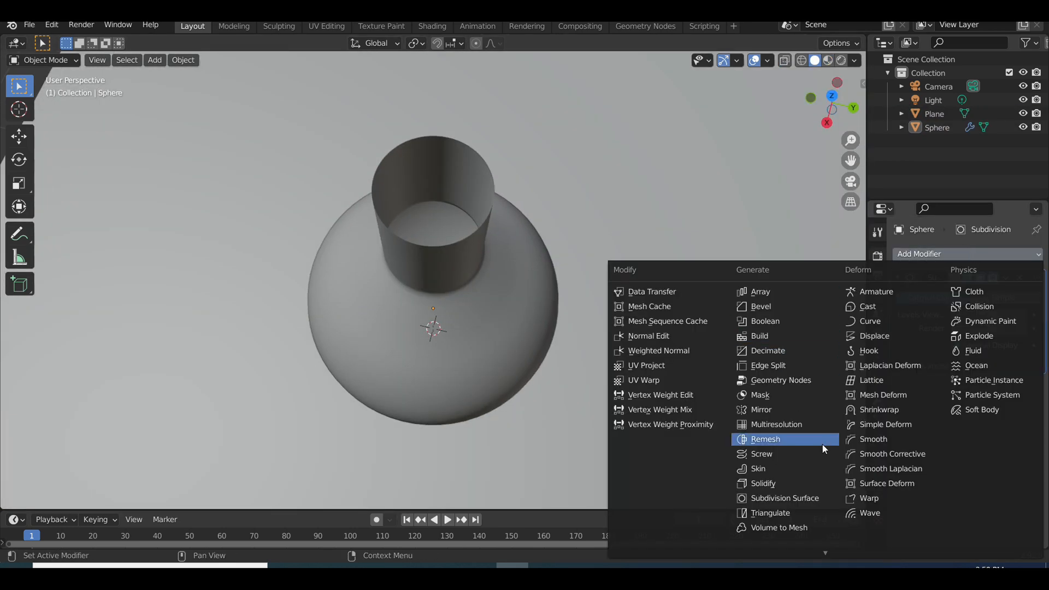
# Step: Add a Solidify modifier with 0.07 m even thickness and view it in Material Preview
pyautogui.click(762, 484)
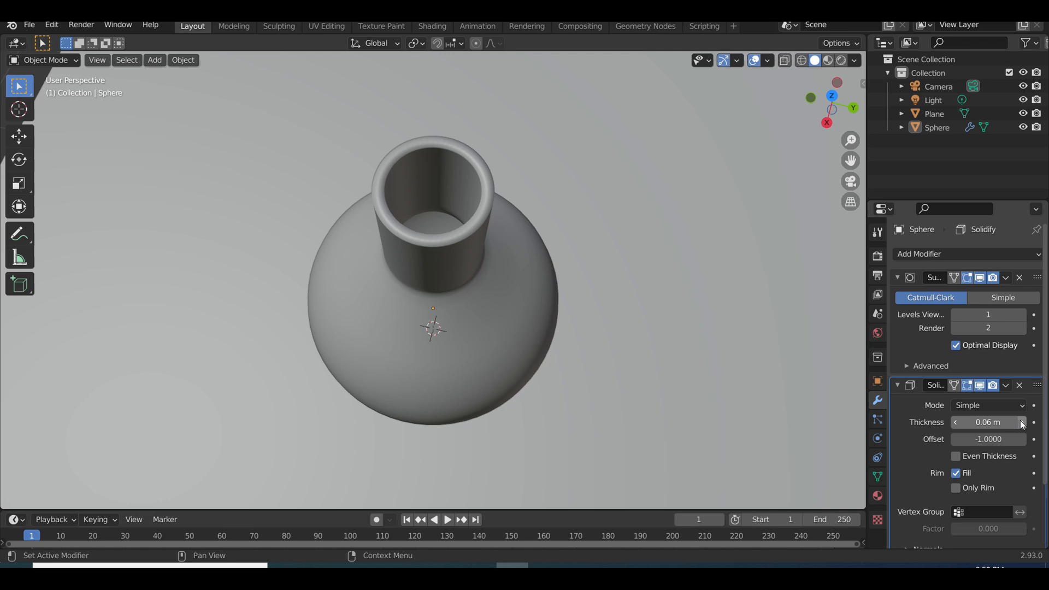
pyautogui.click(1020, 422)
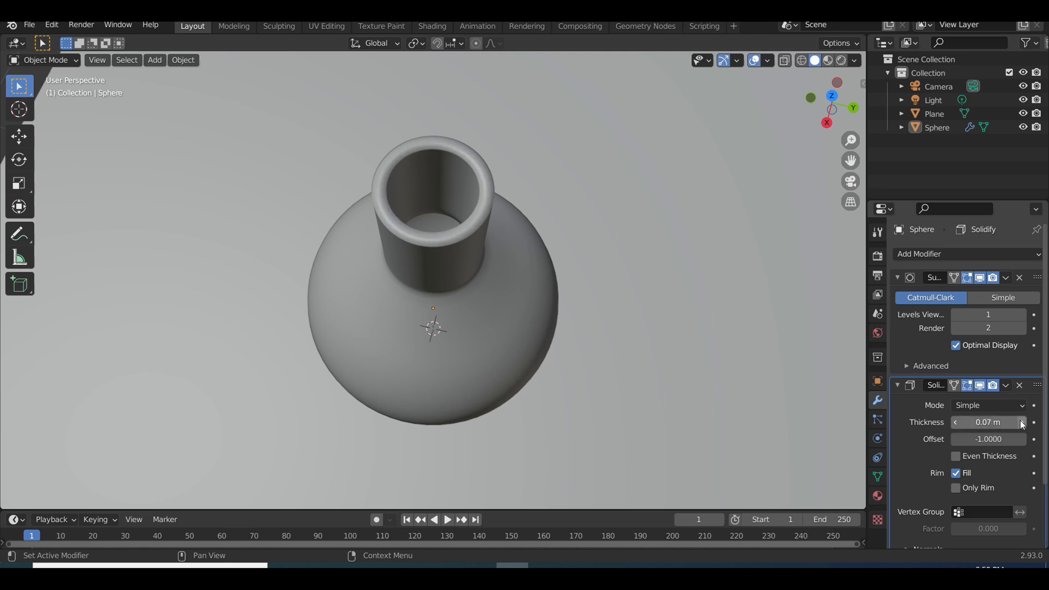
pyautogui.click(956, 456)
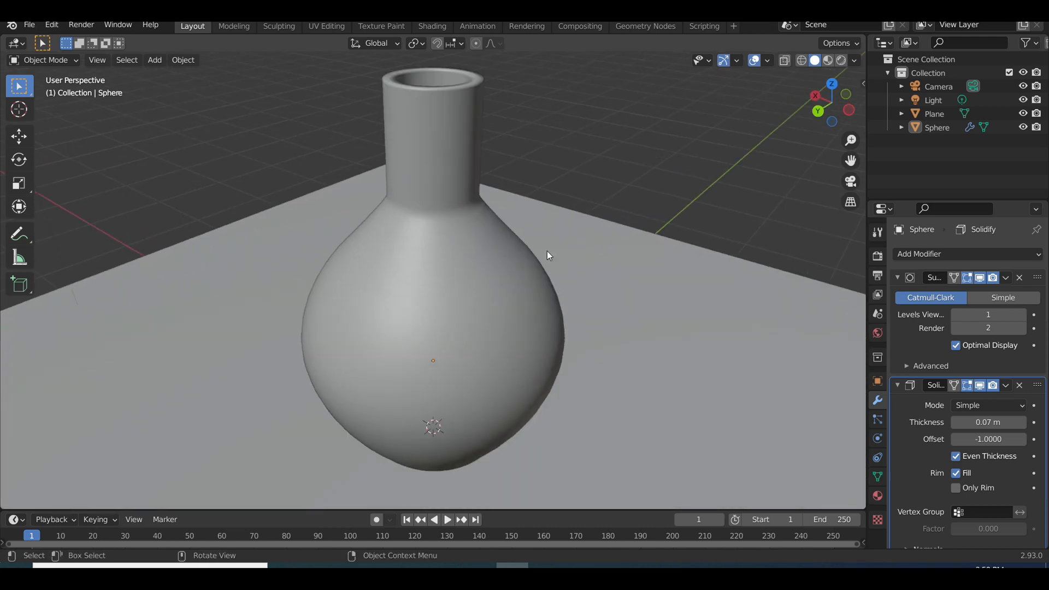
pyautogui.click(828, 60)
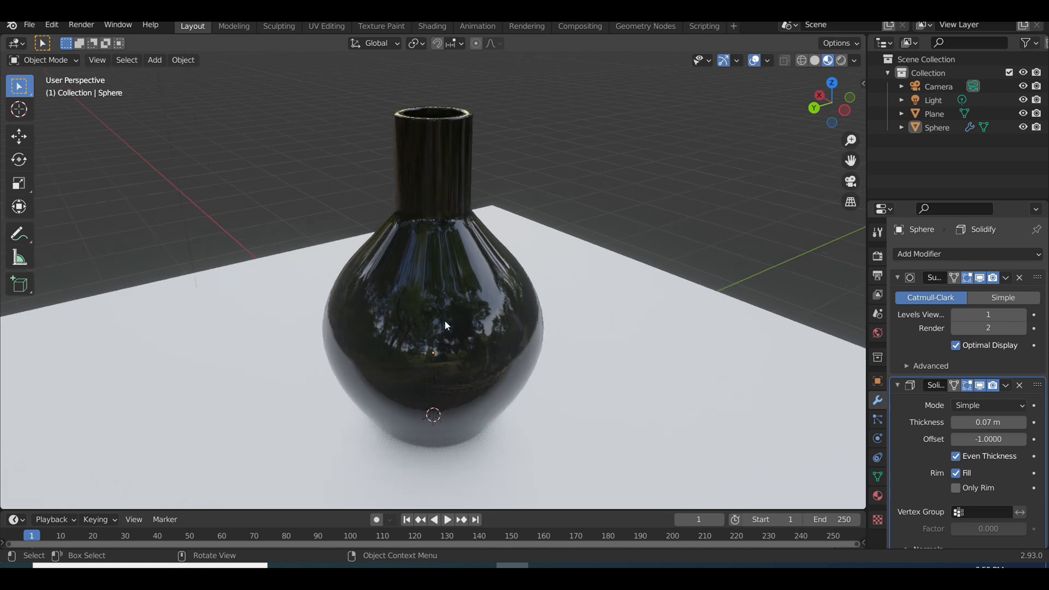
pyautogui.click(432, 26)
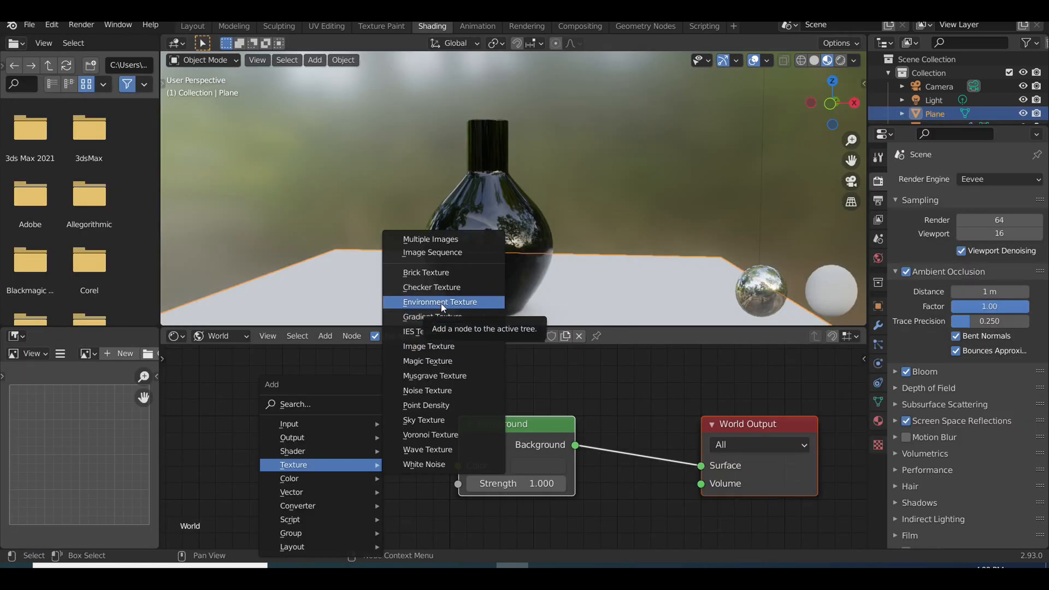
pyautogui.click(441, 301)
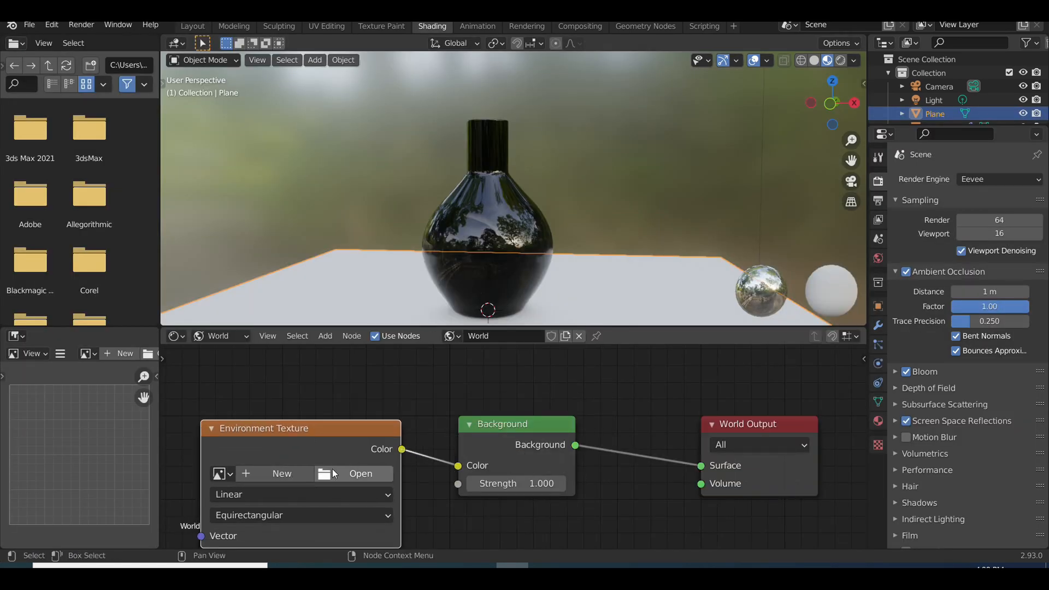
pyautogui.click(361, 474)
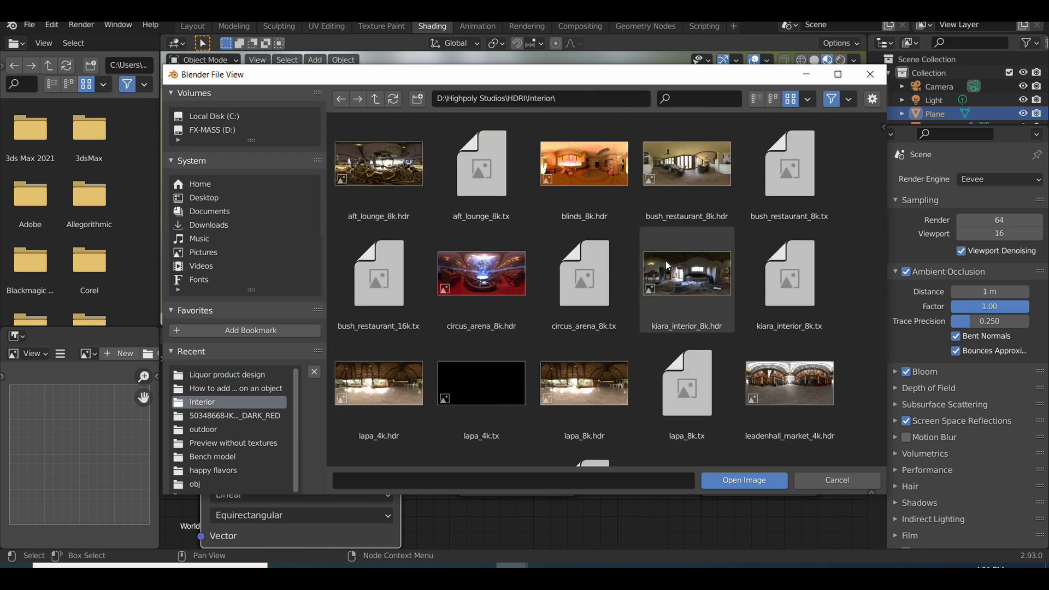
pyautogui.click(743, 480)
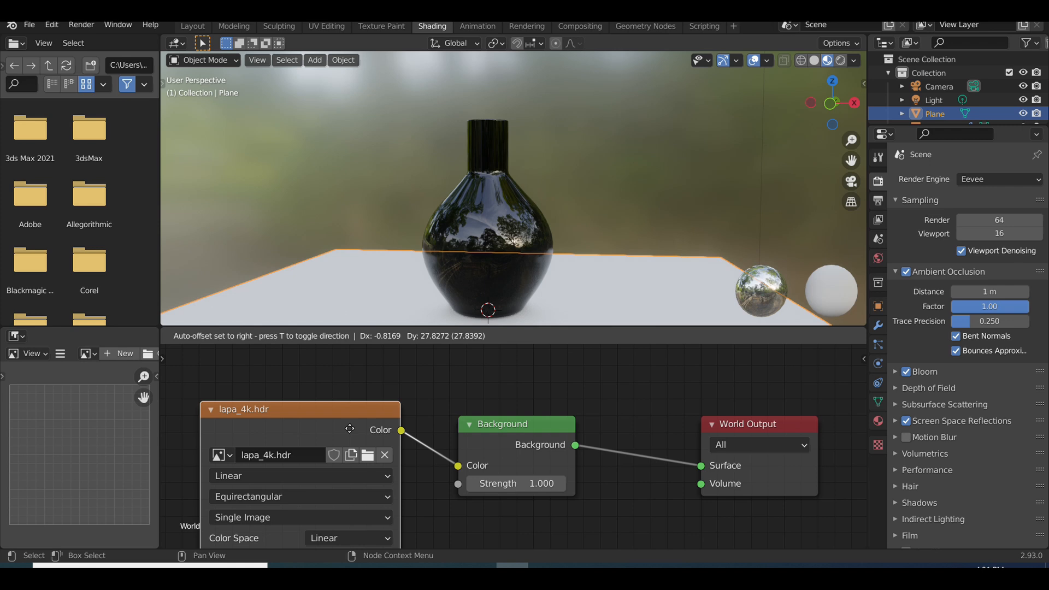
pyautogui.click(368, 456)
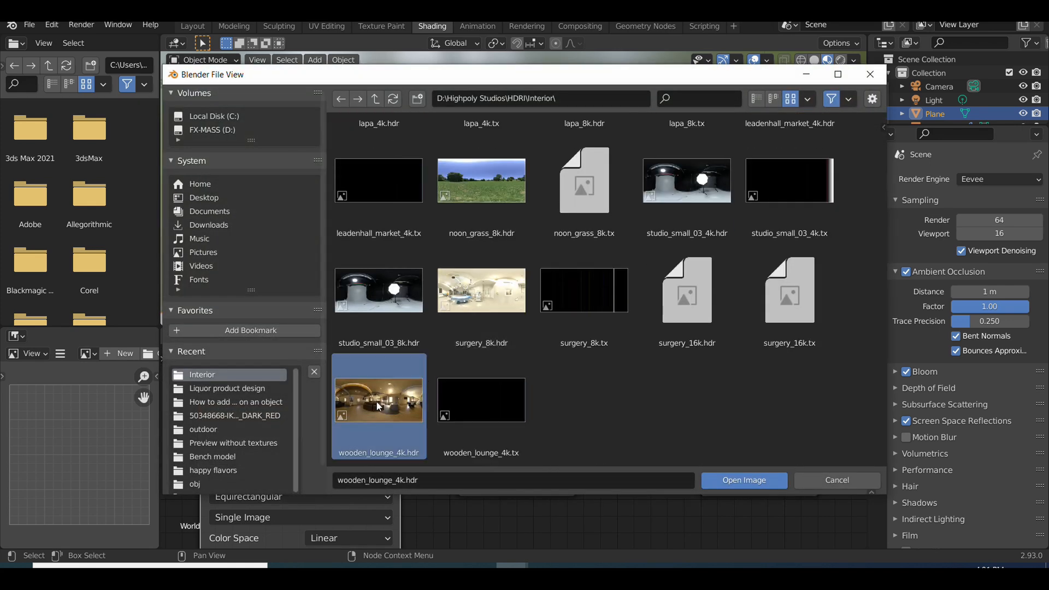
pyautogui.click(742, 480)
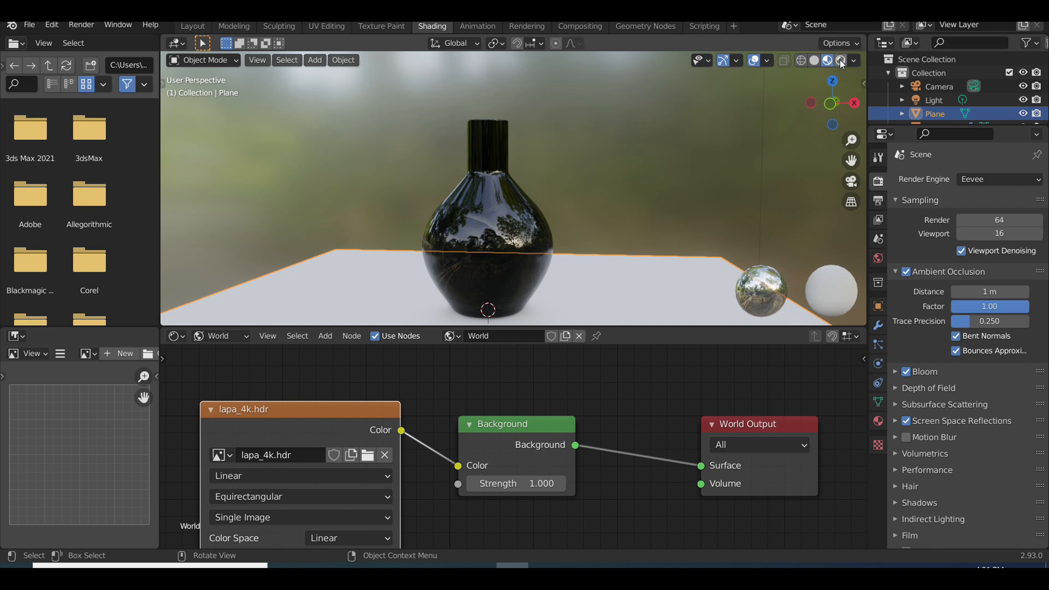
pyautogui.click(828, 60)
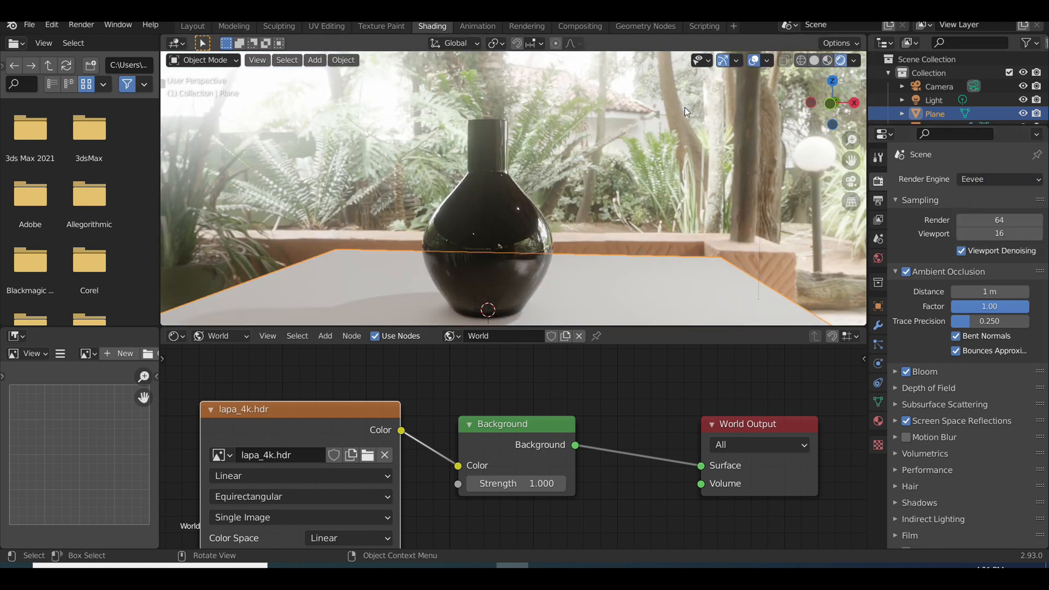
pyautogui.click(192, 26)
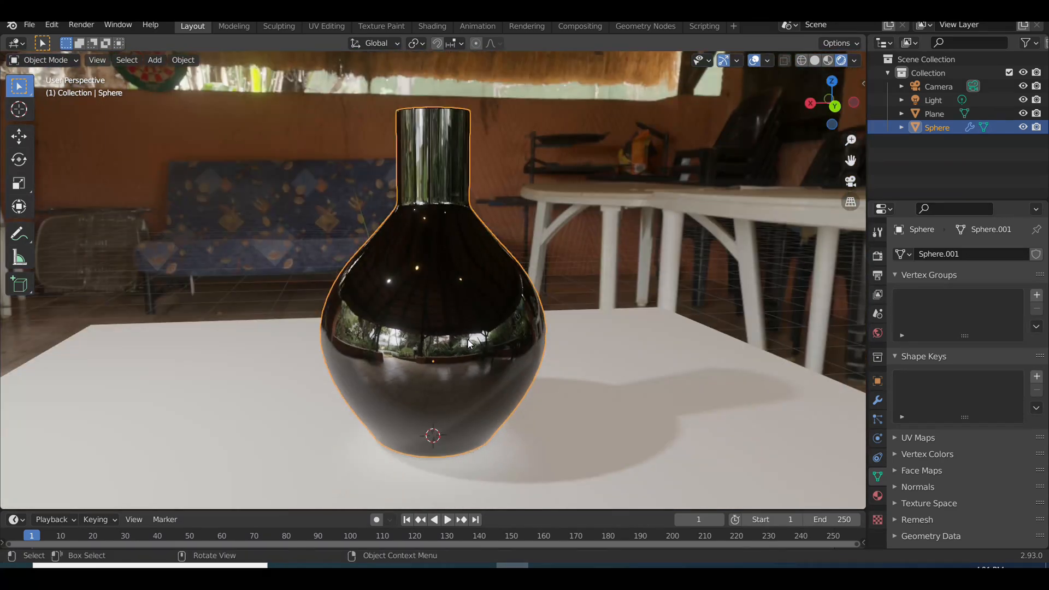
pyautogui.press('Tab')
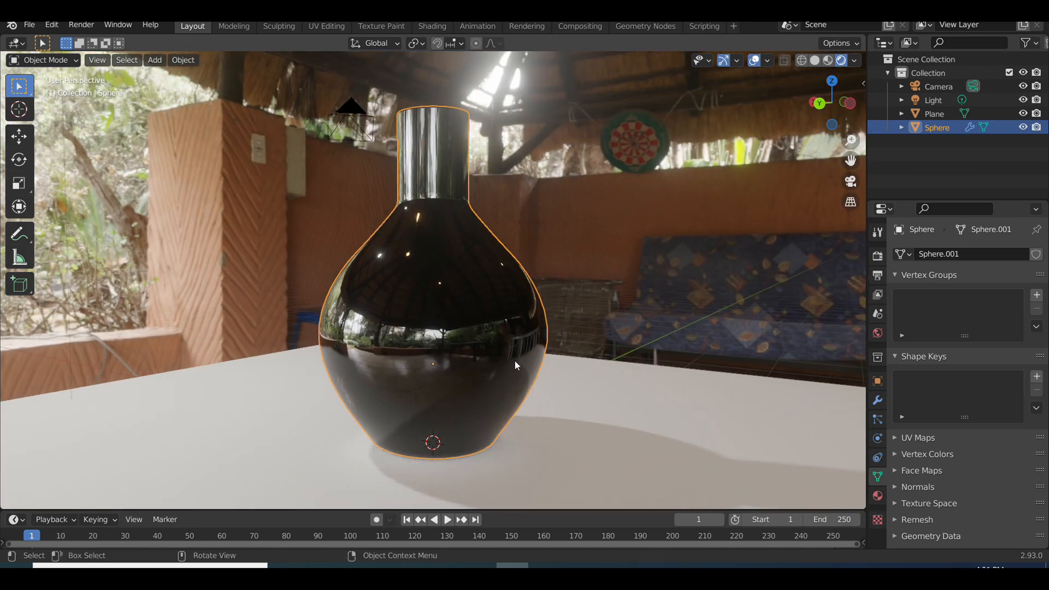
pyautogui.press('Tab')
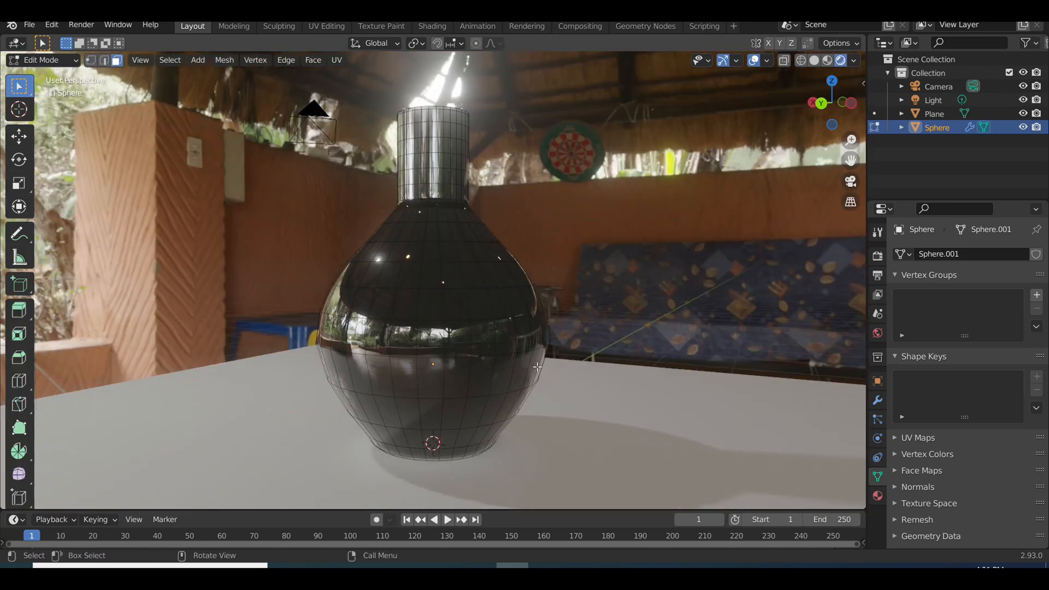
pyautogui.press('Tab')
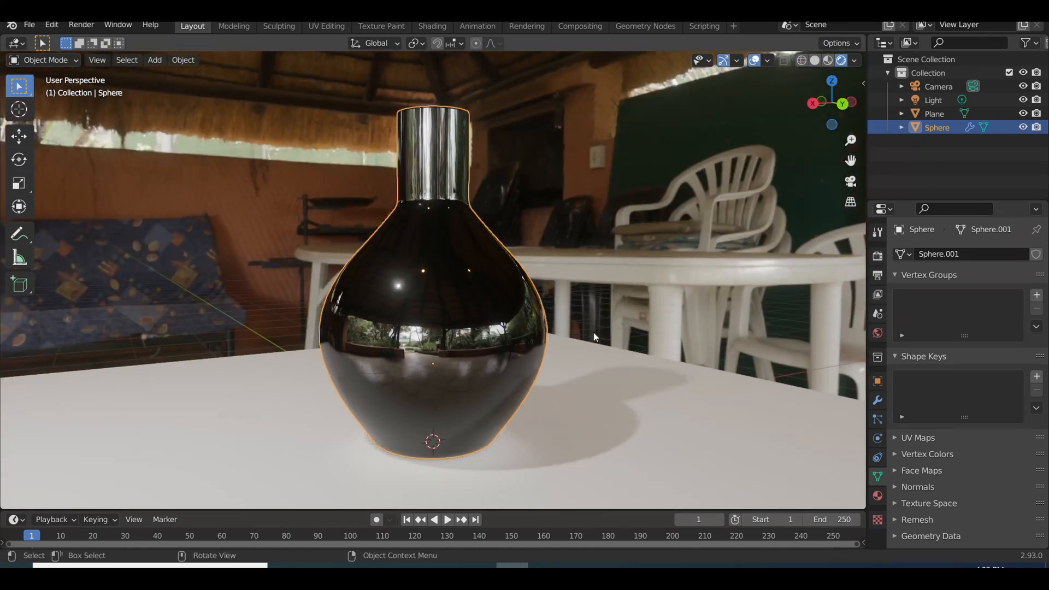
pyautogui.click(29, 24)
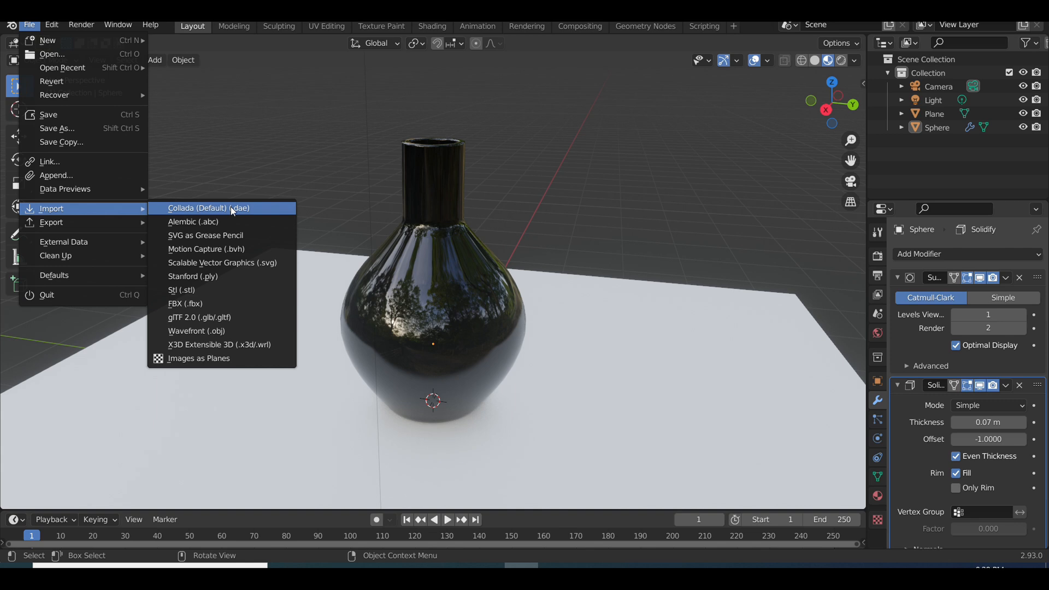
# Step: Import the skull OBJ from skull-downloadable/source and move it onto the bottle neck
pyautogui.click(197, 330)
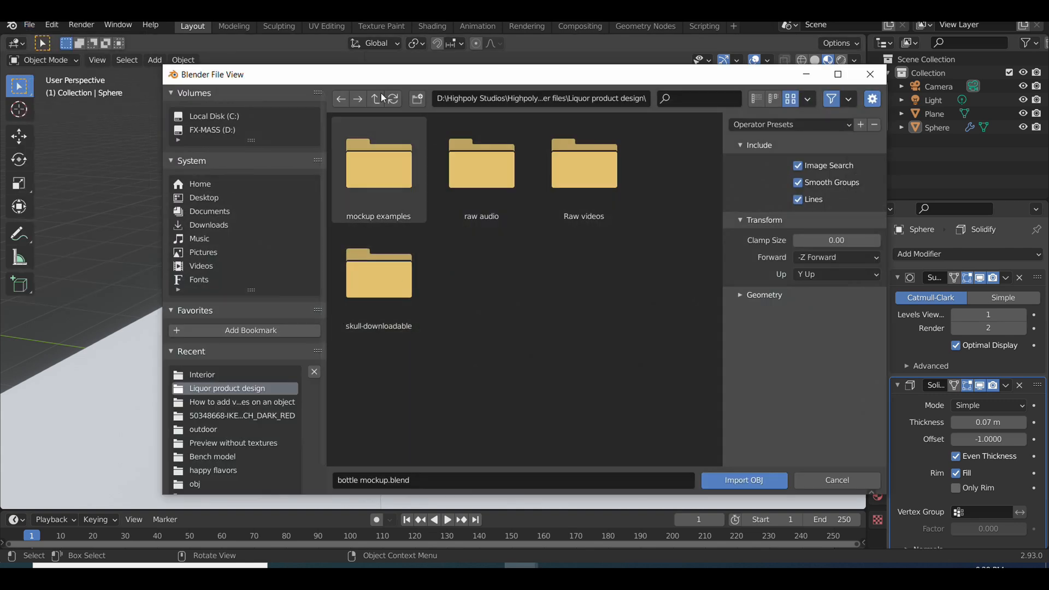
pyautogui.doubleClick(378, 273)
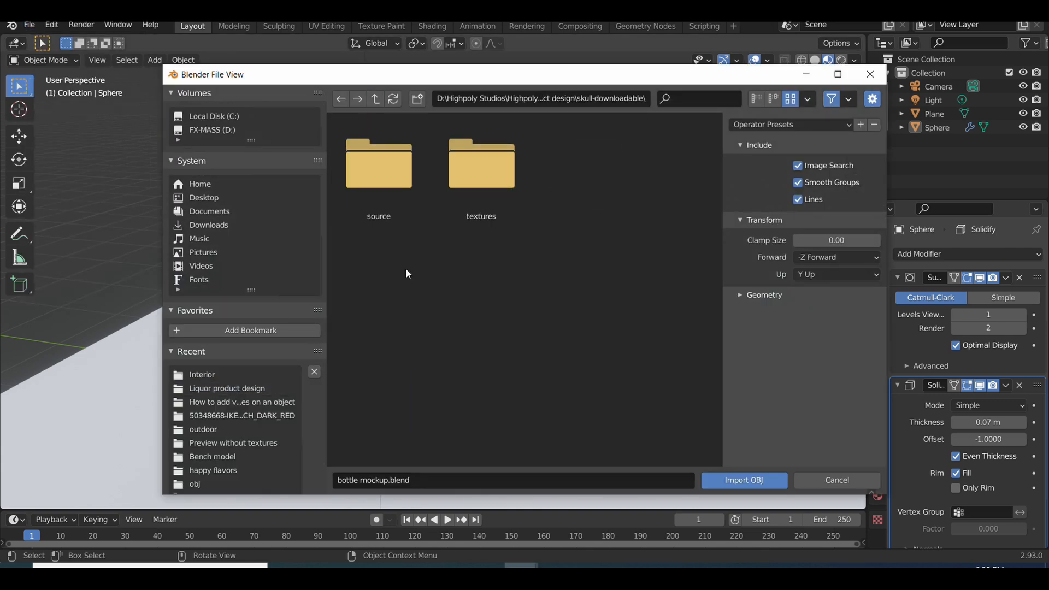
pyautogui.click(743, 479)
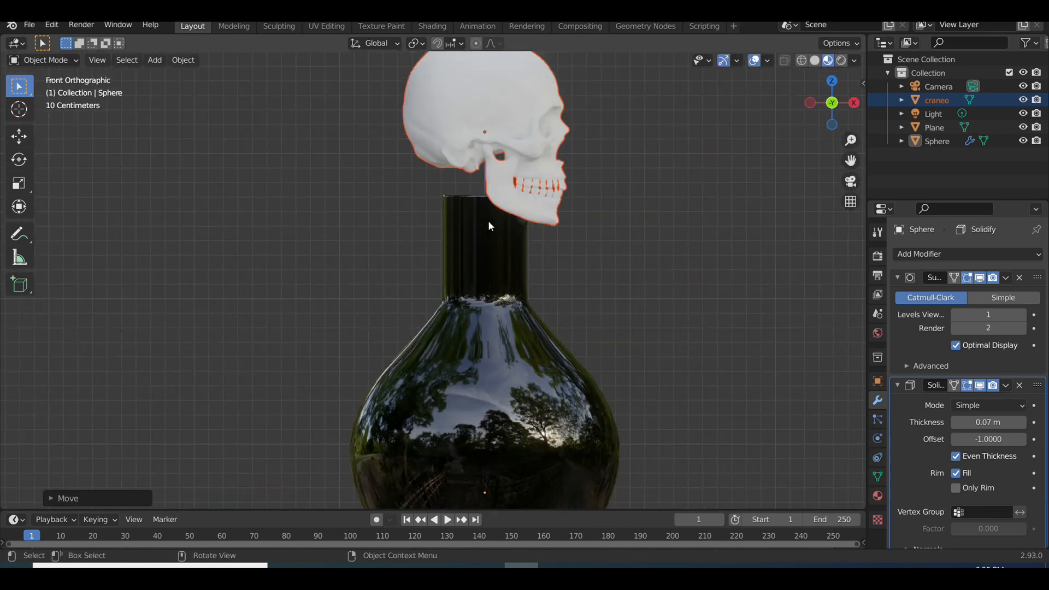
pyautogui.press('g')
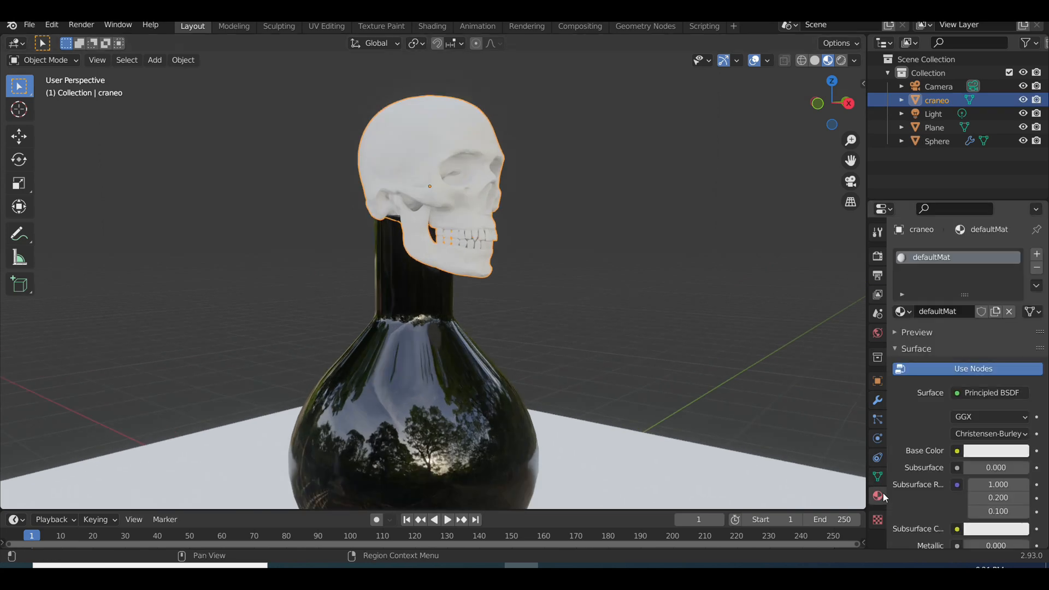
# Step: In the Shading workspace, route the skull's normal texture through a Normal Map node
pyautogui.click(432, 26)
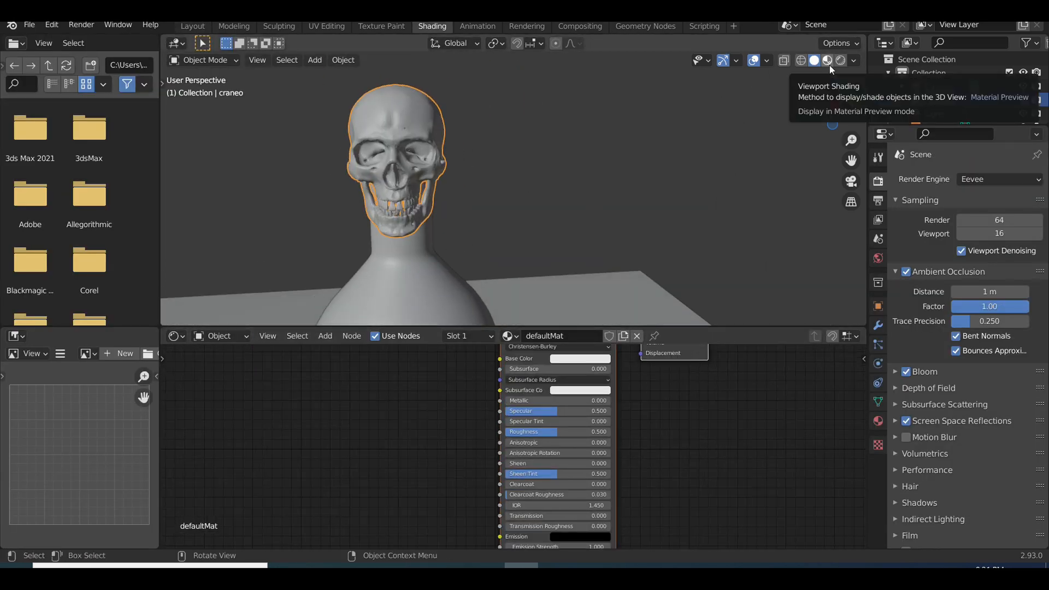
pyautogui.click(827, 60)
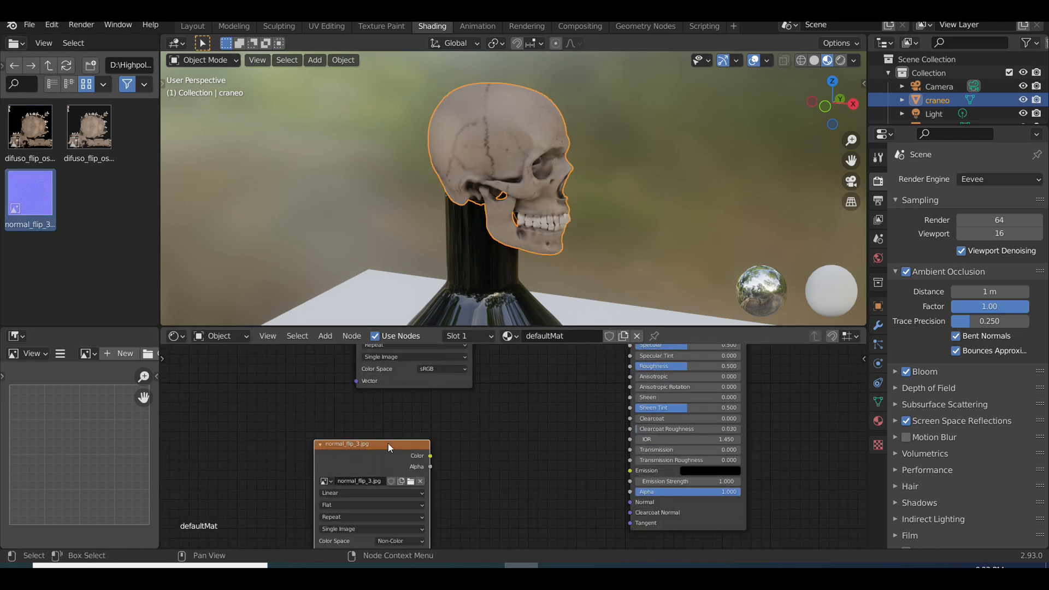
pyautogui.click(480, 465)
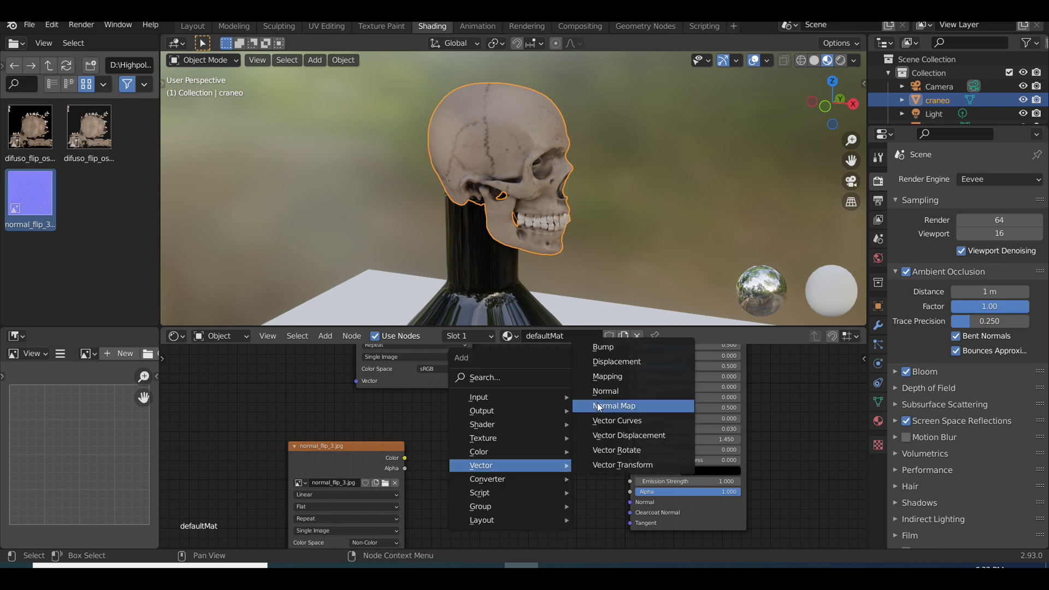
pyautogui.click(613, 406)
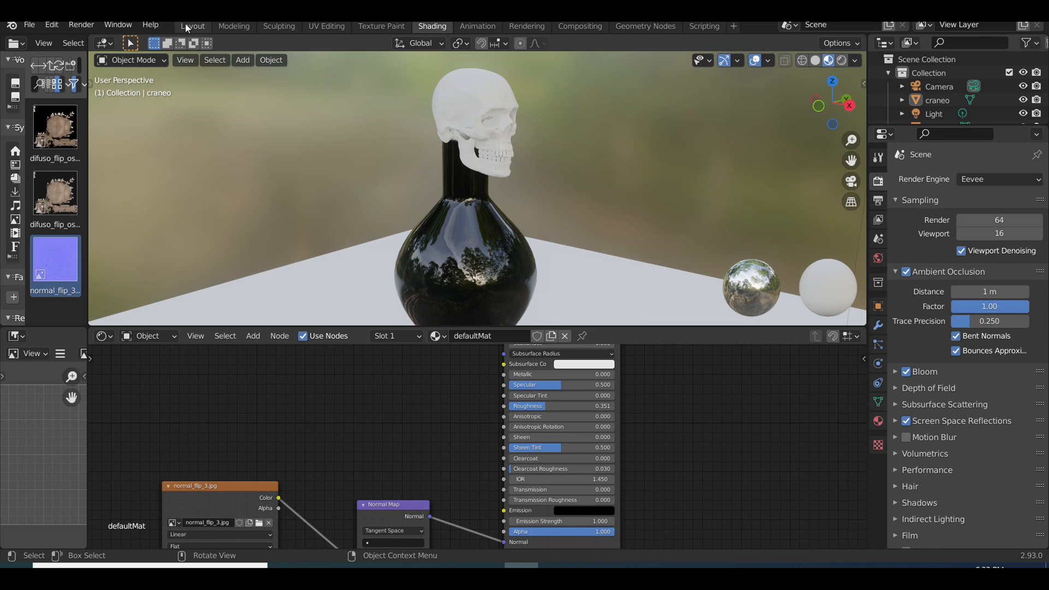
pyautogui.click(193, 26)
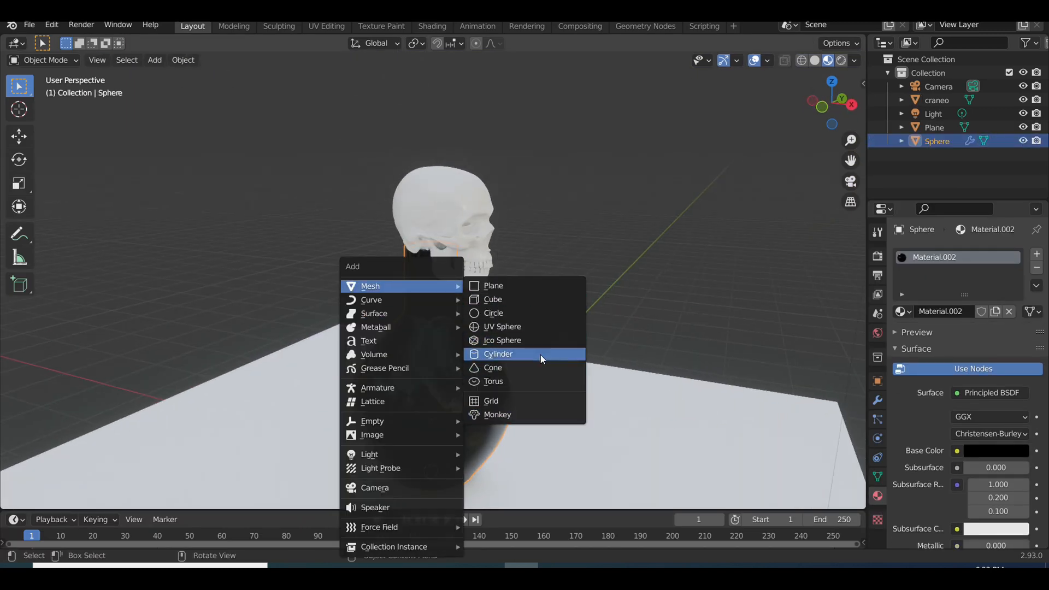
# Step: Add a smooth-shaded cylinder and scale it down to fit around the bottle neck
pyautogui.click(498, 354)
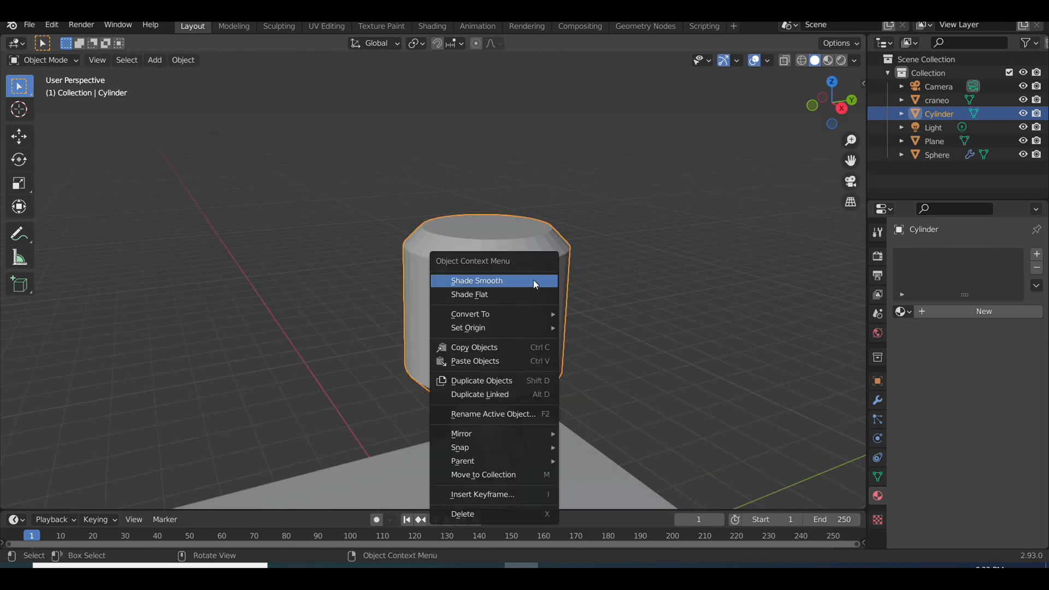
pyautogui.click(477, 280)
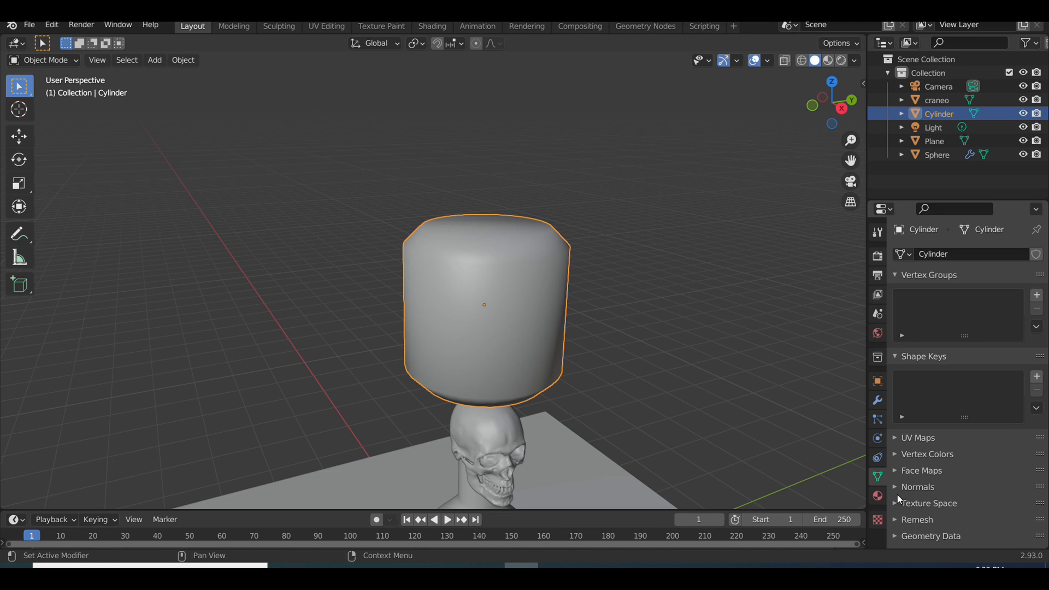
pyautogui.press('s')
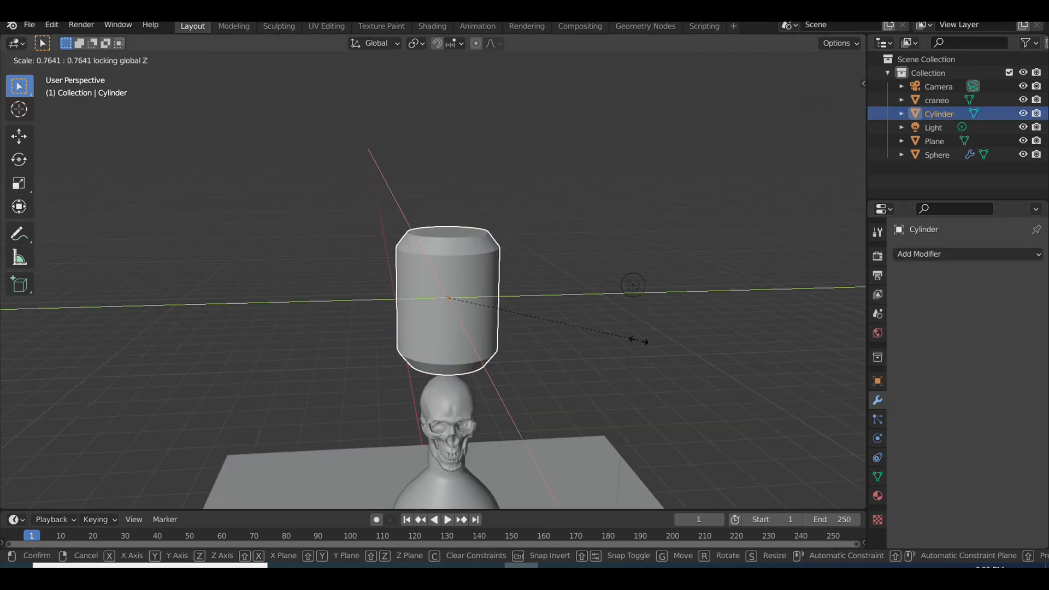
pyautogui.click(642, 267)
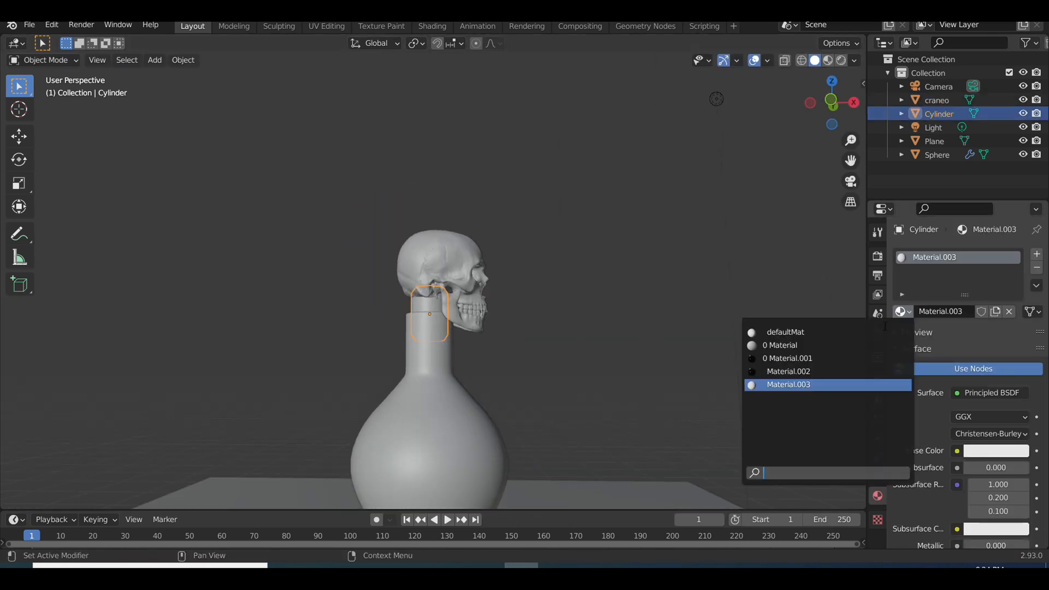
# Step: Give the cylinder collar a new material named gold with a yellow base colour
pyautogui.click(788, 372)
pyautogui.write('gold')
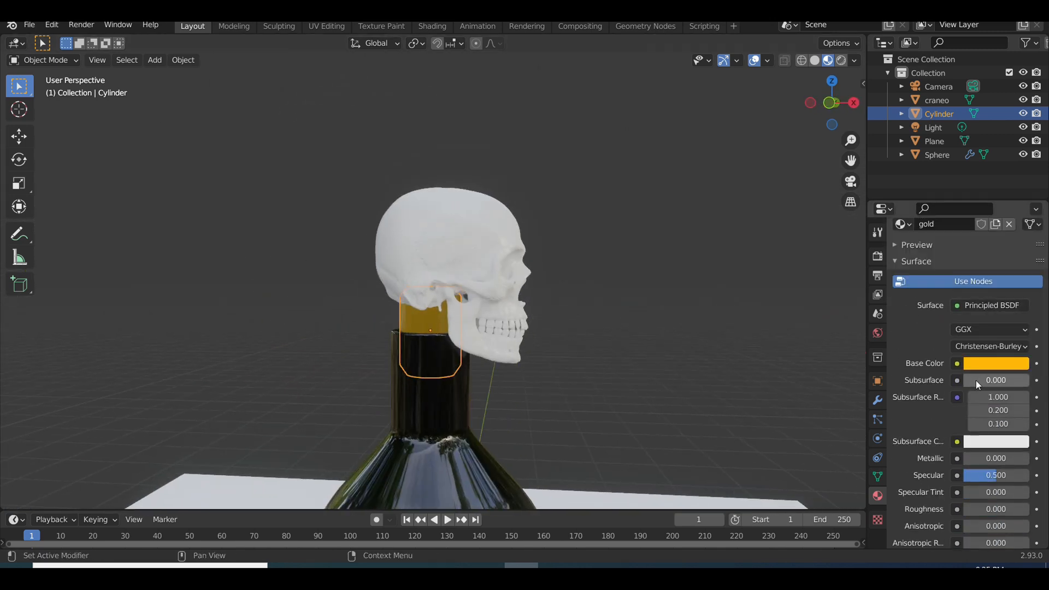
pyautogui.click(995, 363)
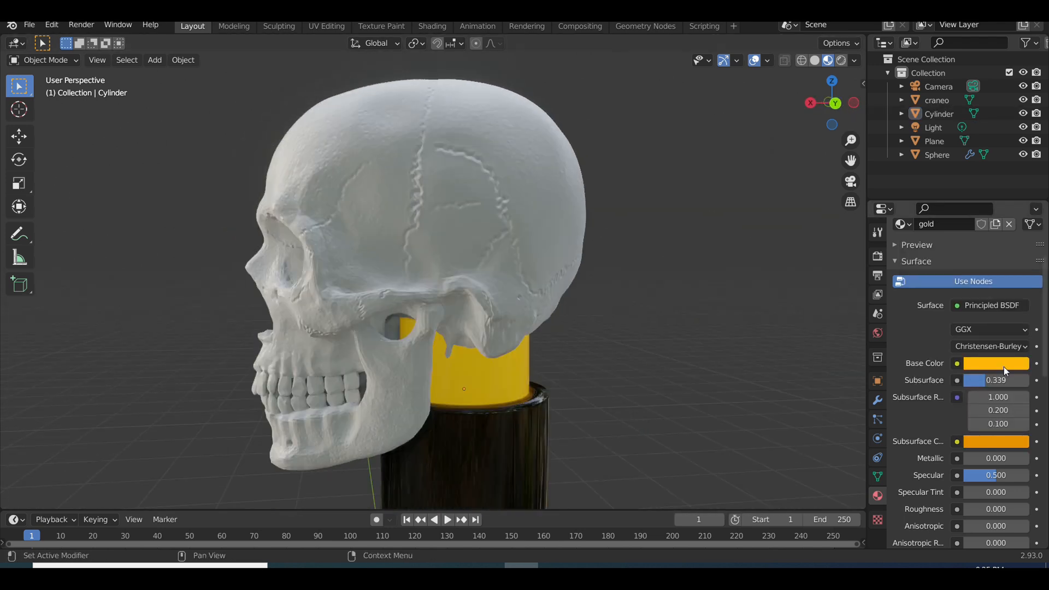
pyautogui.click(996, 362)
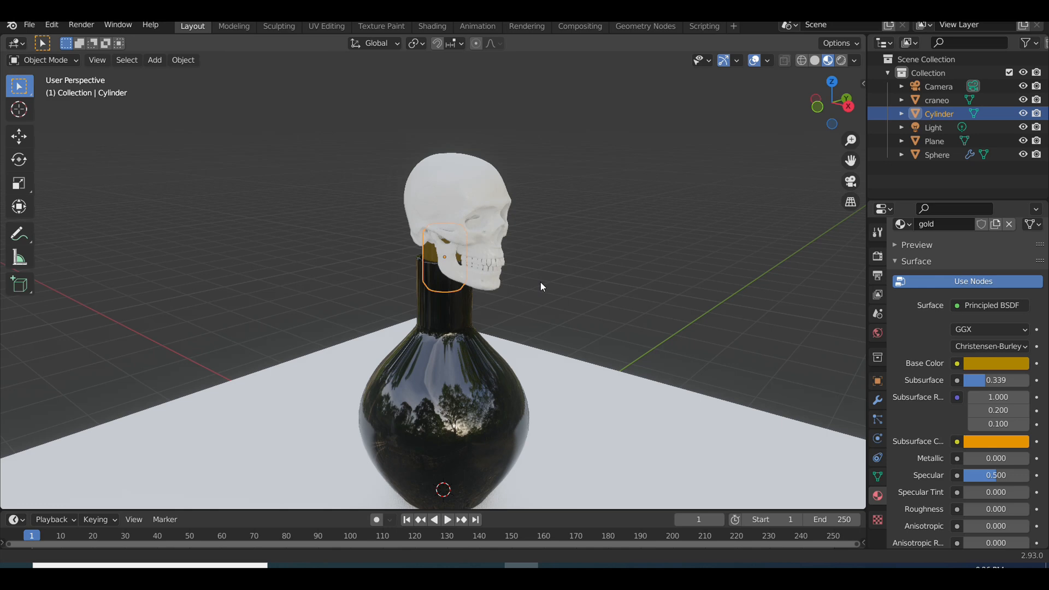
pyautogui.click(432, 26)
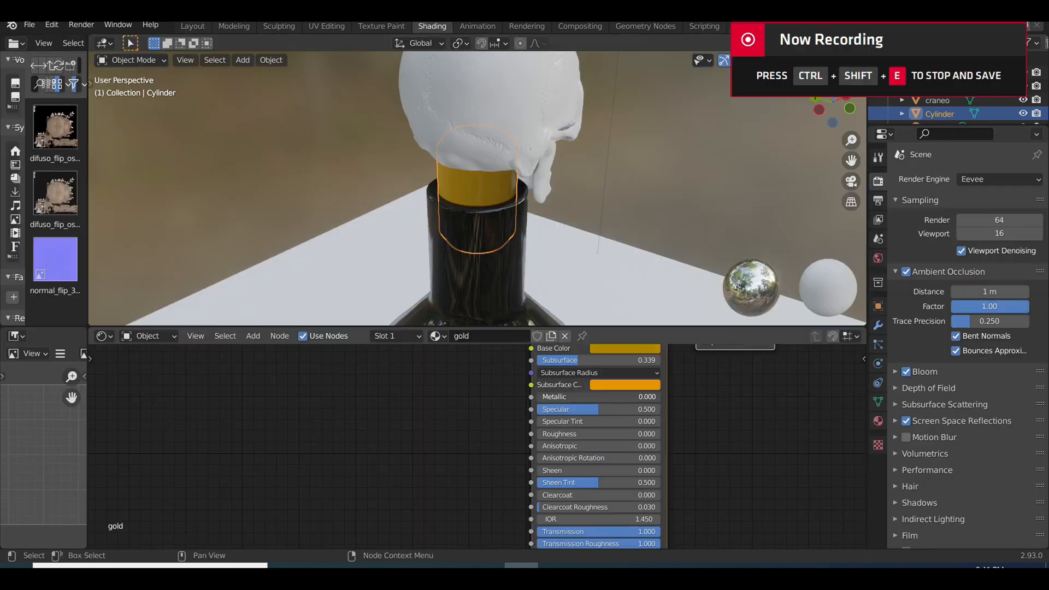
# Step: Make the gold collar material fully metallic, then scale and move the skull onto the collar
pyautogui.click(595, 397)
pyautogui.write('1.000')
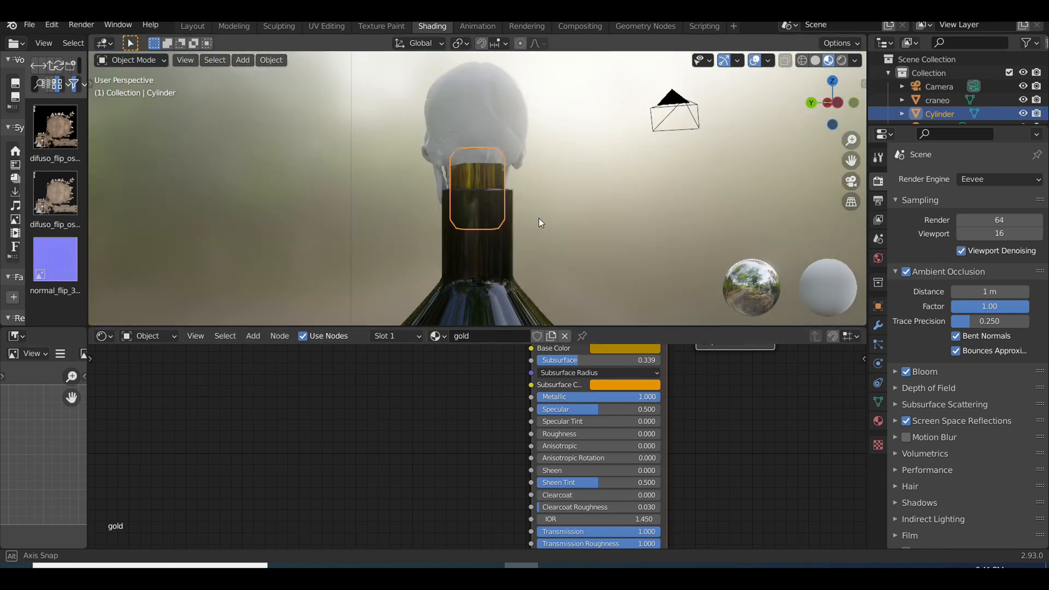
pyautogui.click(512, 120)
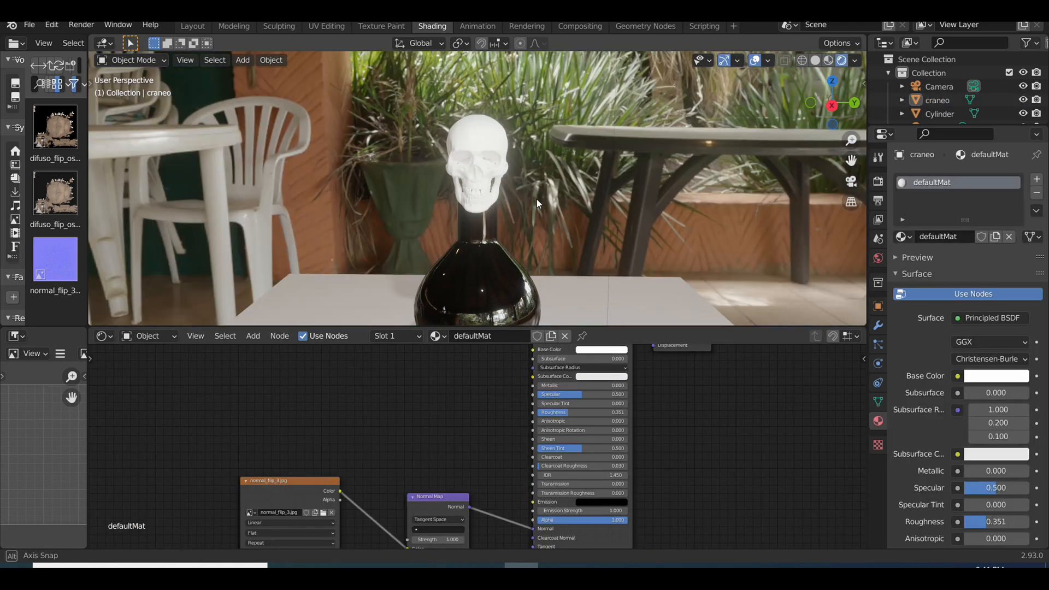
pyautogui.press('s')
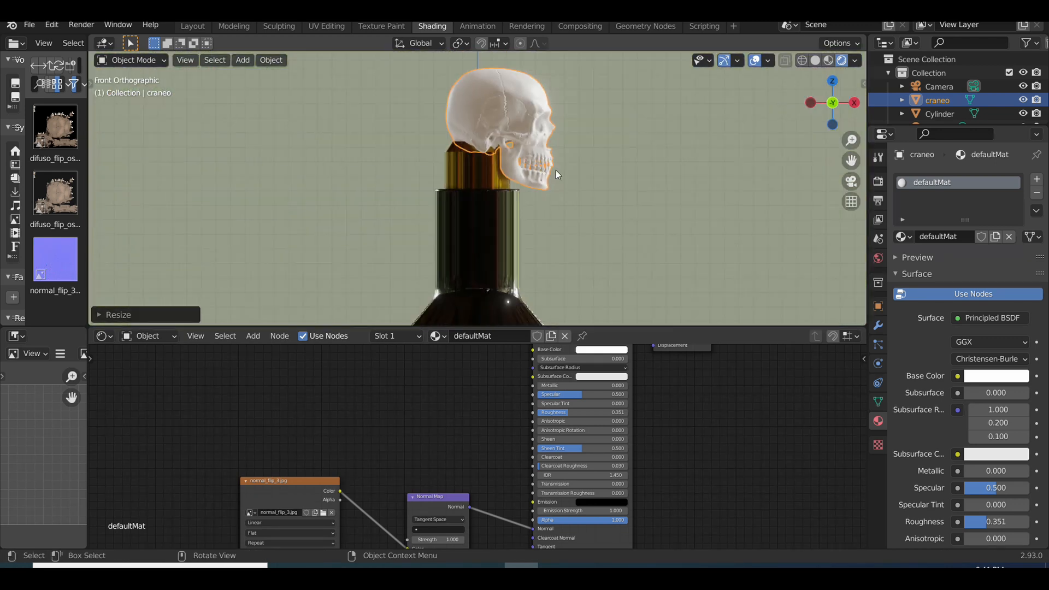
pyautogui.press('g')
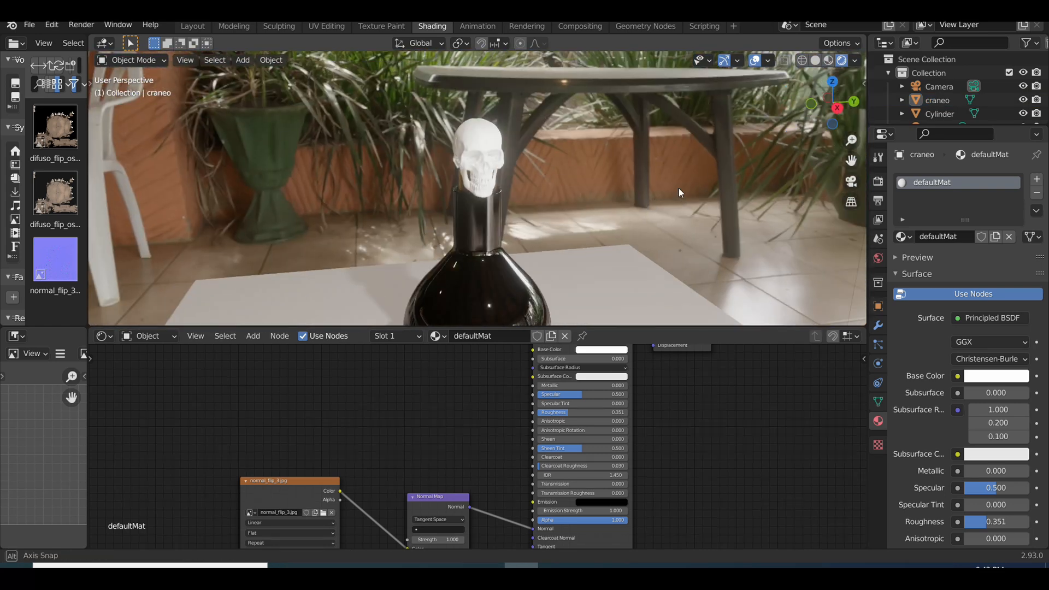
pyautogui.press('g')
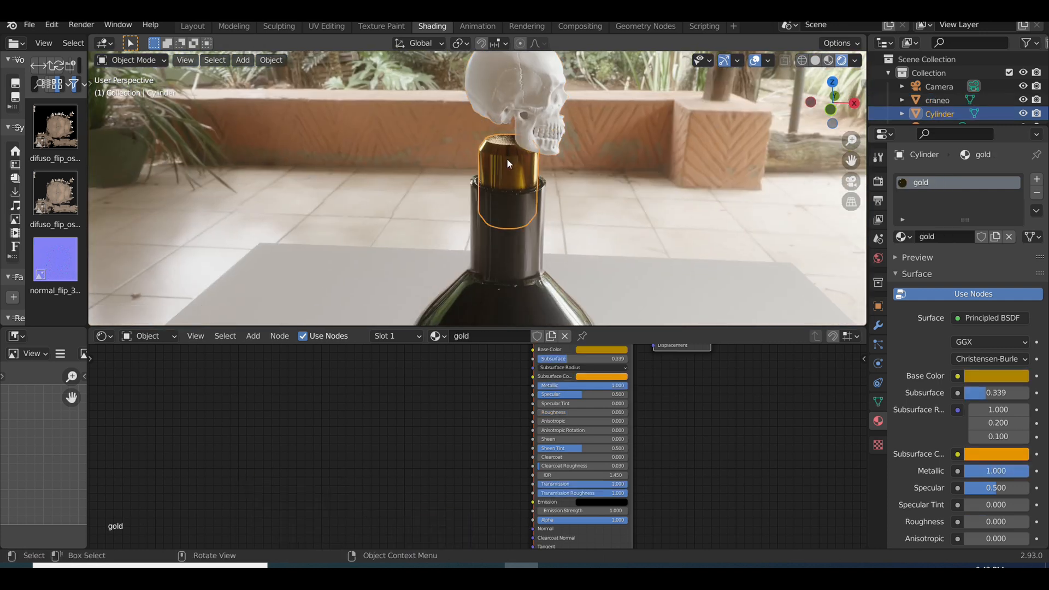
pyautogui.press('g')
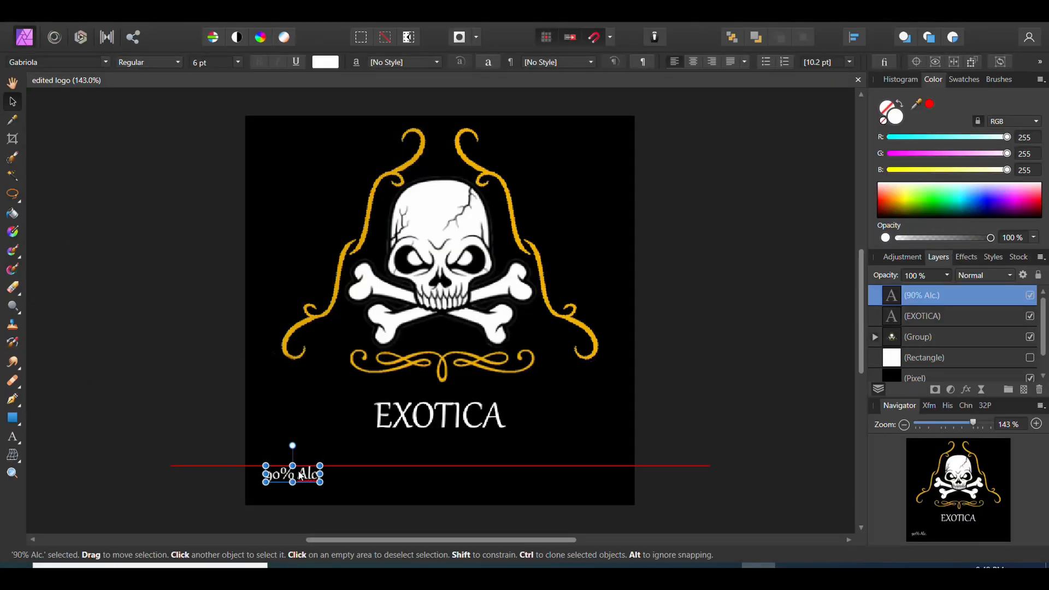
# Step: Place the copied '750 ml' text opposite '90% Alc.' and set both to Arial Regular
pyautogui.click(385, 446)
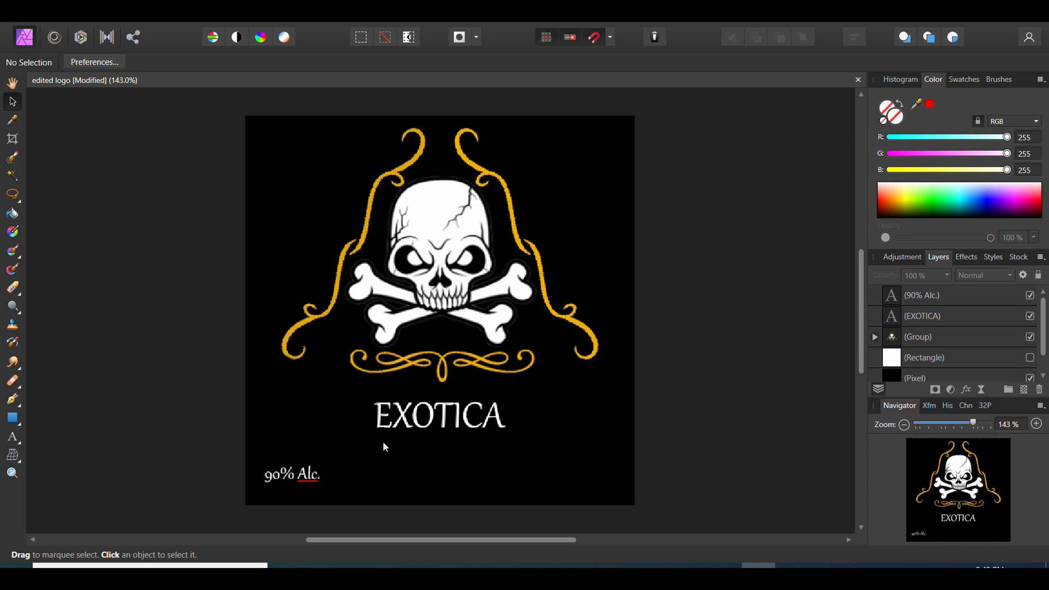
pyautogui.moveTo(786, 561)
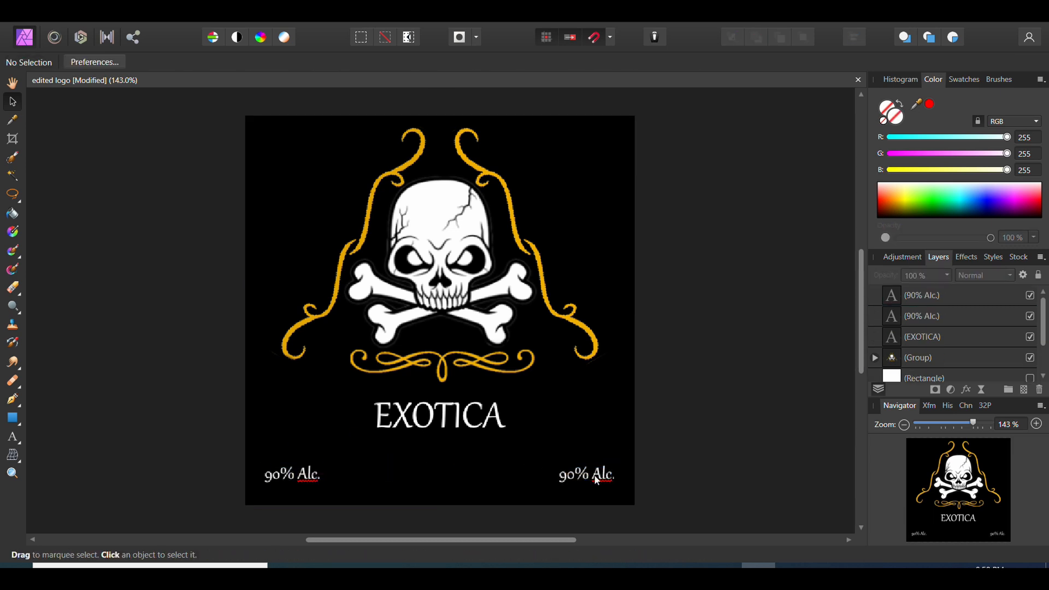
pyautogui.click(585, 474)
pyautogui.write('750 ml')
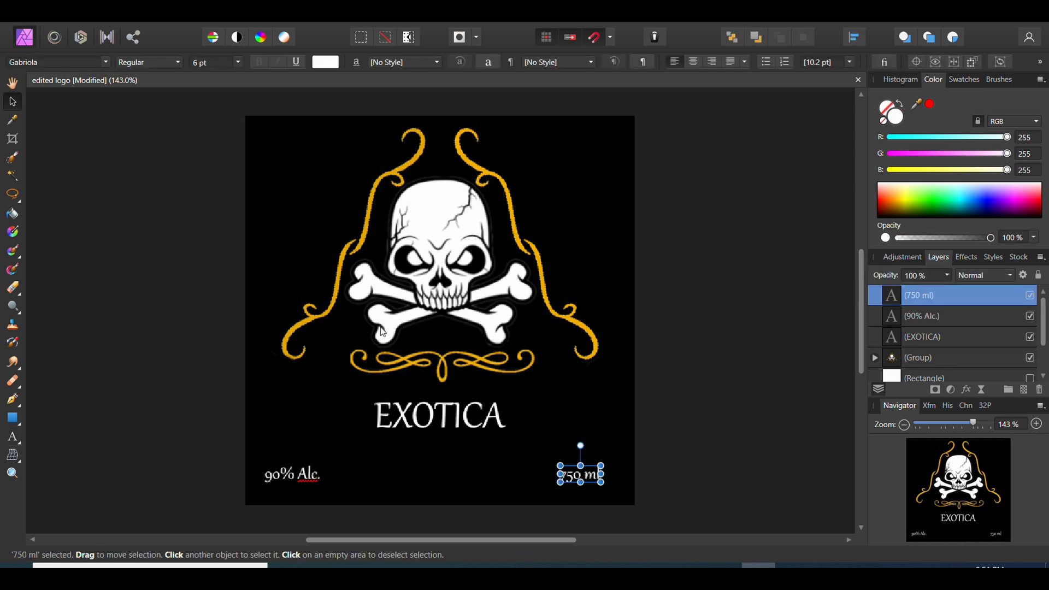
pyautogui.click(57, 62)
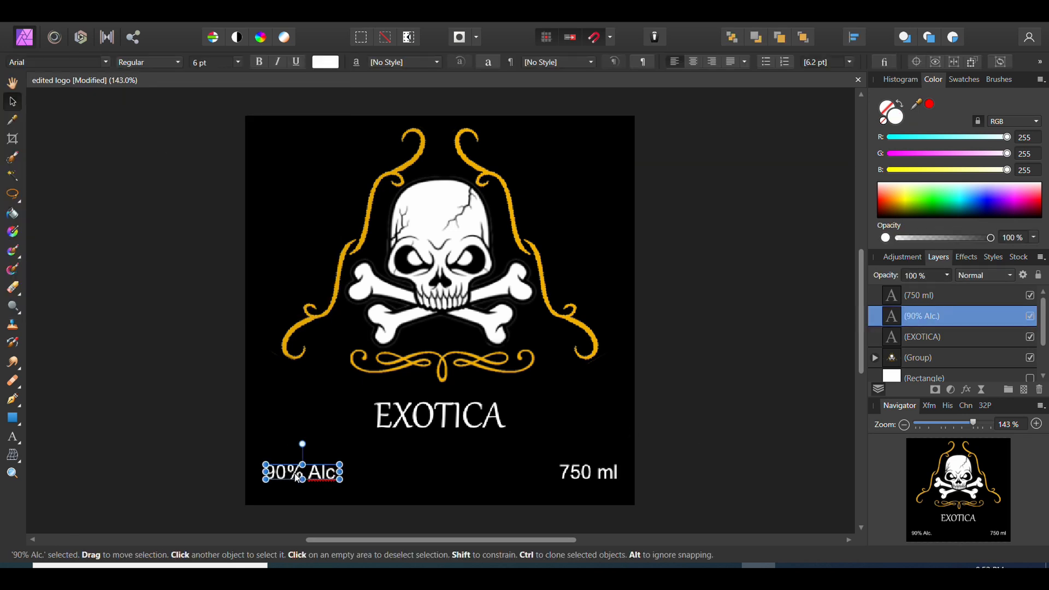
pyautogui.click(149, 62)
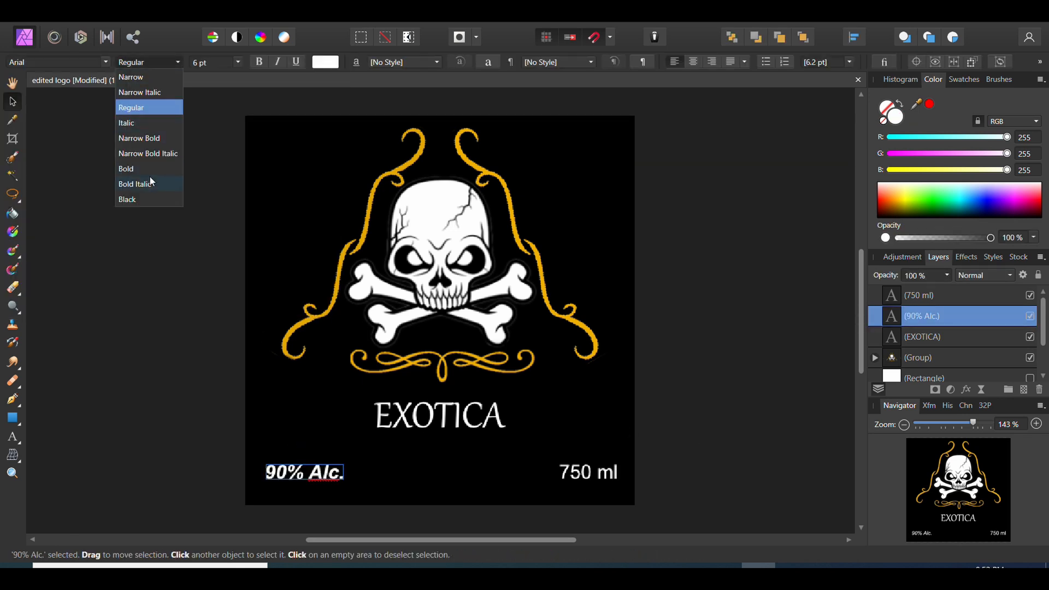
pyautogui.moveTo(150, 79)
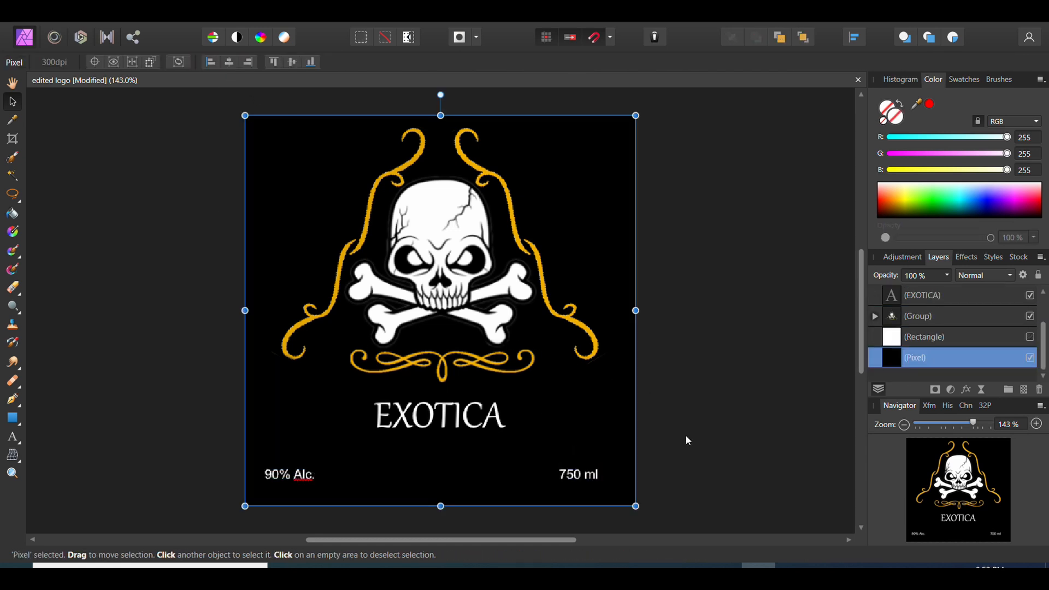
pyautogui.click(686, 441)
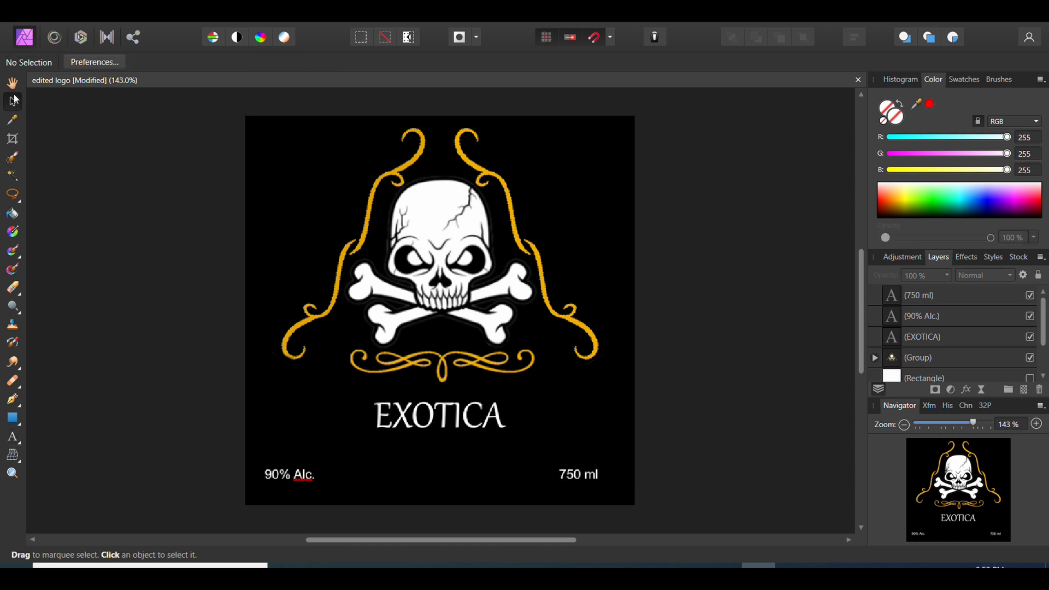
pyautogui.click(577, 474)
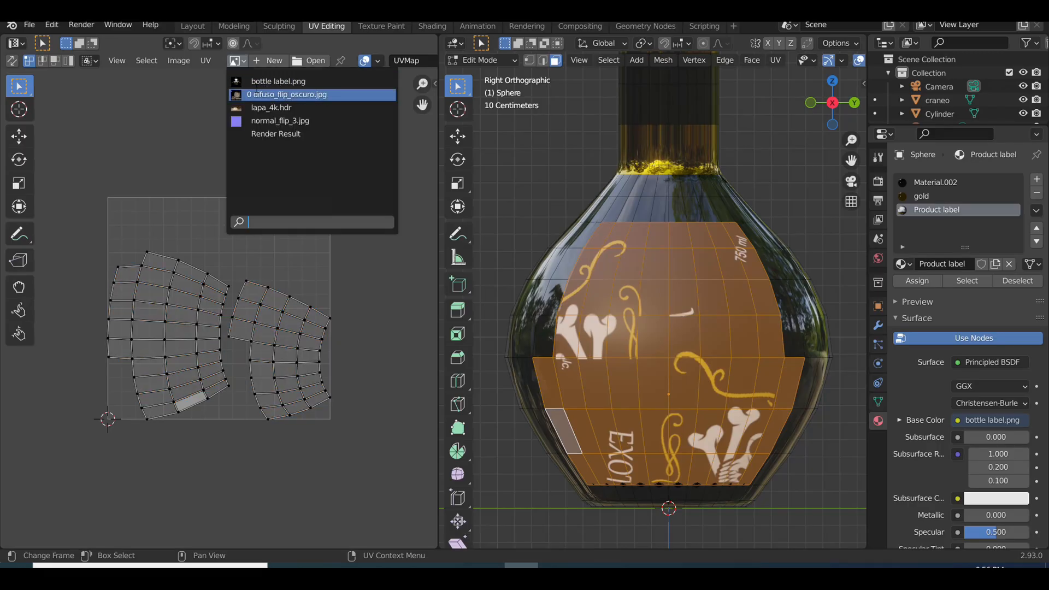
# Step: Load bottle label.png, scale the label UV islands, and assign Material.005 to the bottom faces
pyautogui.click(278, 81)
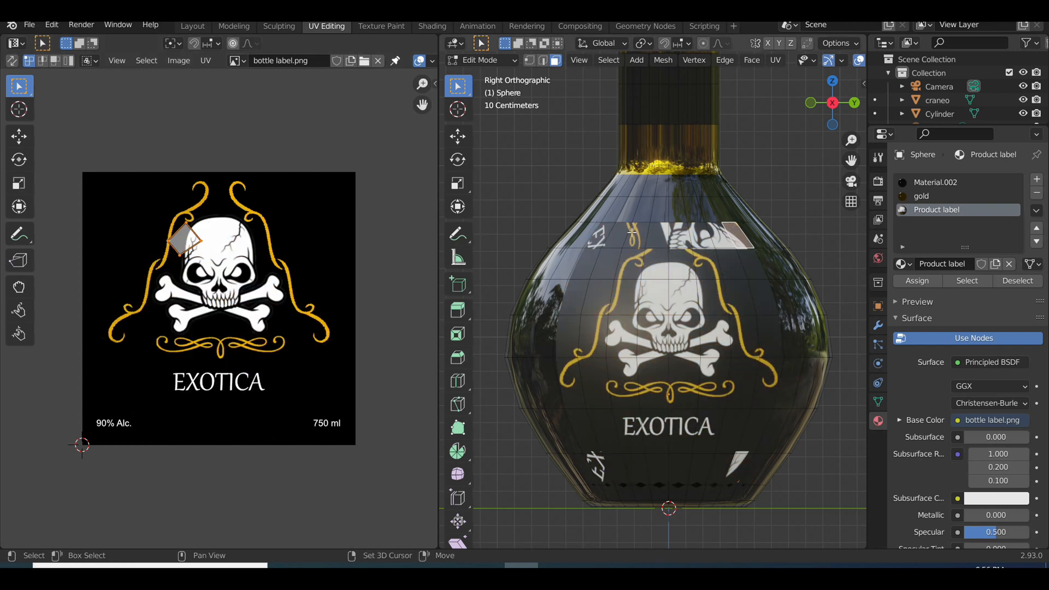
pyautogui.click(935, 182)
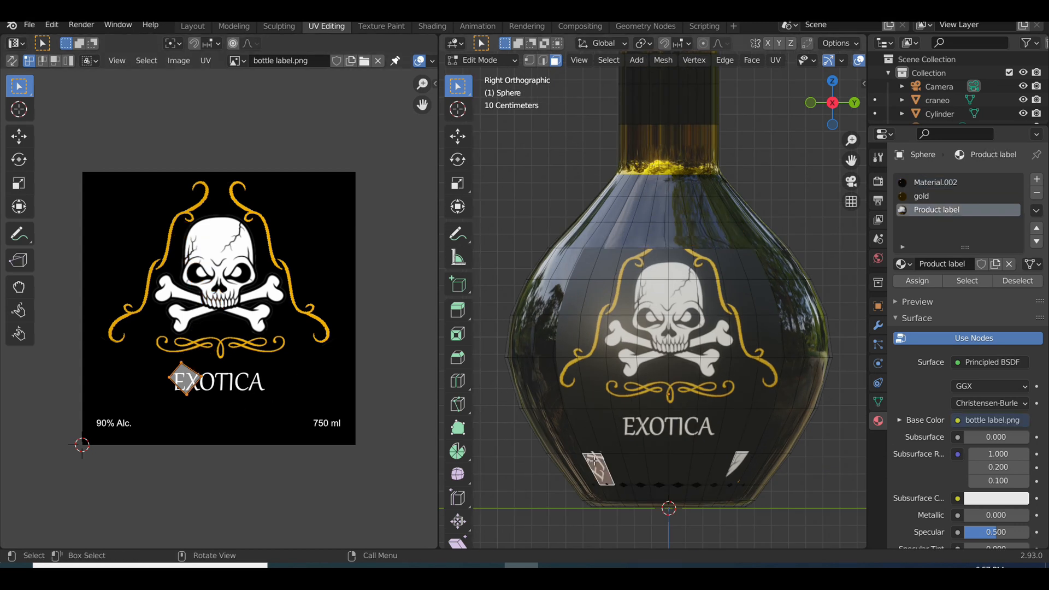
pyautogui.click(1037, 179)
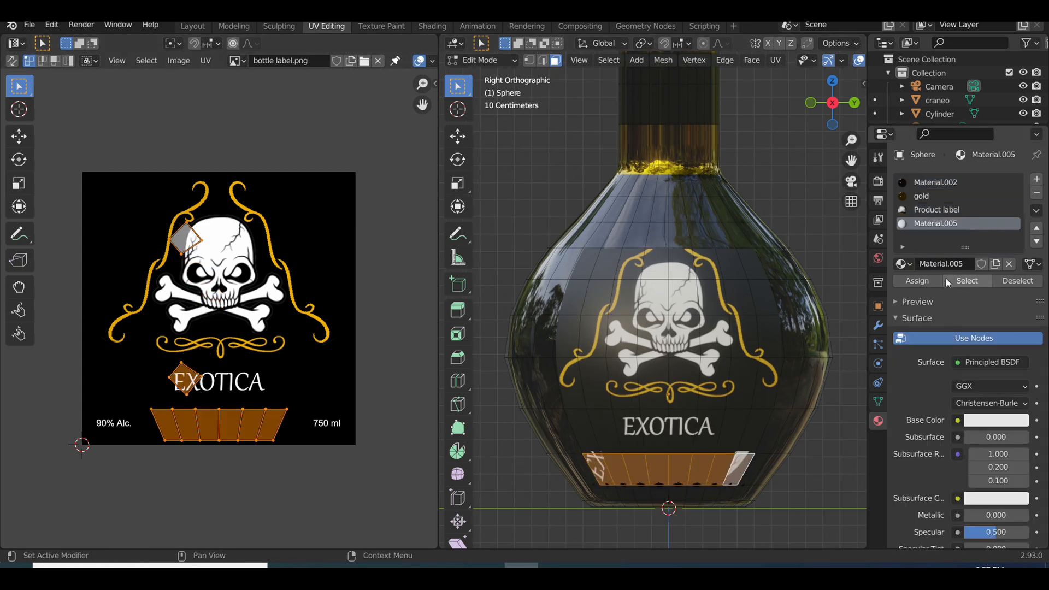
pyautogui.click(676, 479)
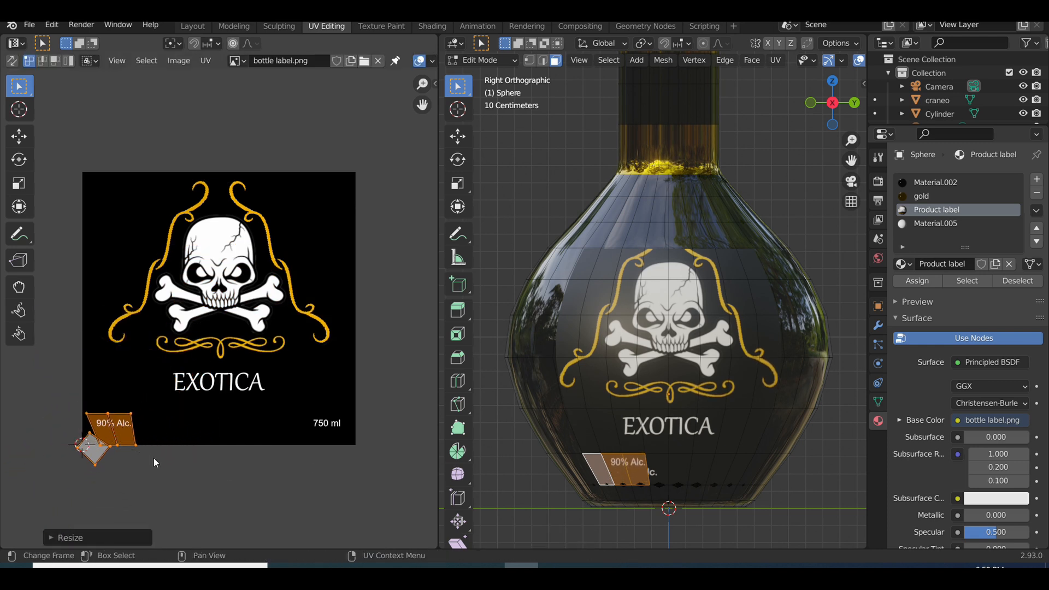
pyautogui.click(936, 182)
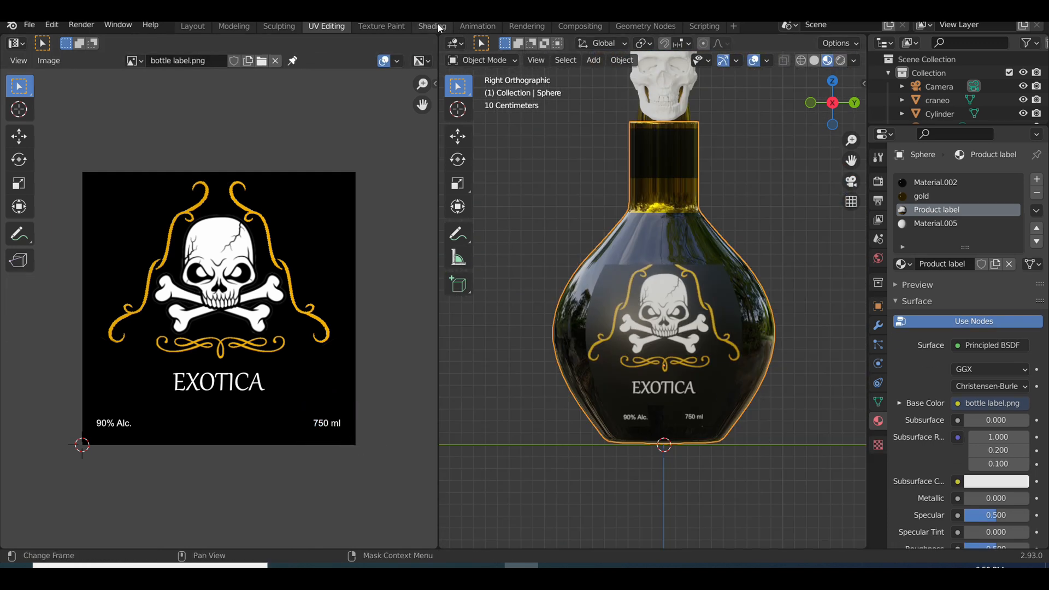
pyautogui.click(431, 26)
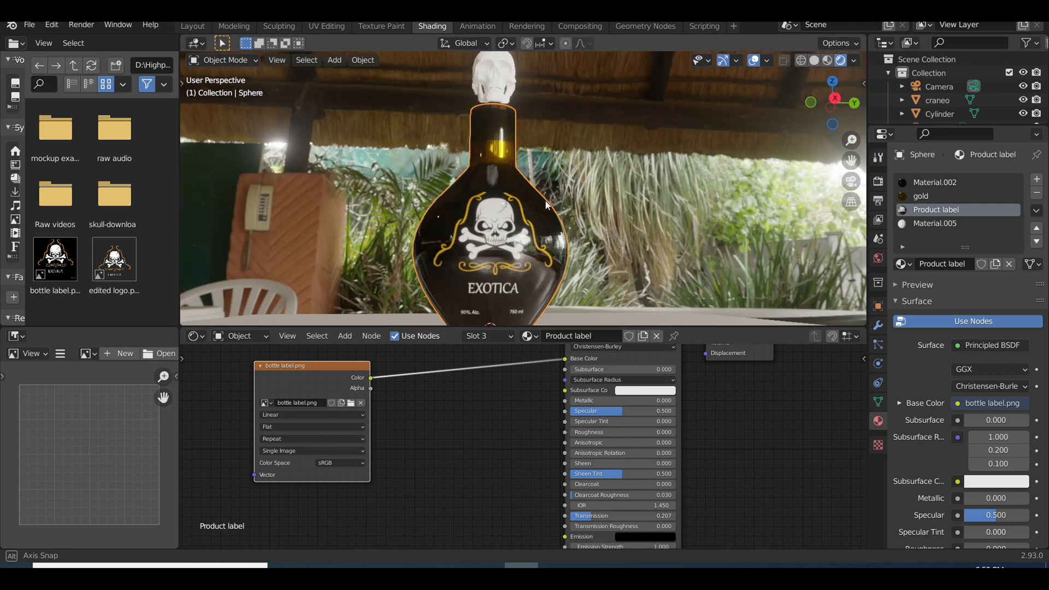
# Step: Return to Layout and preview the scene in Rendered shading with the interior HDRI
pyautogui.click(192, 26)
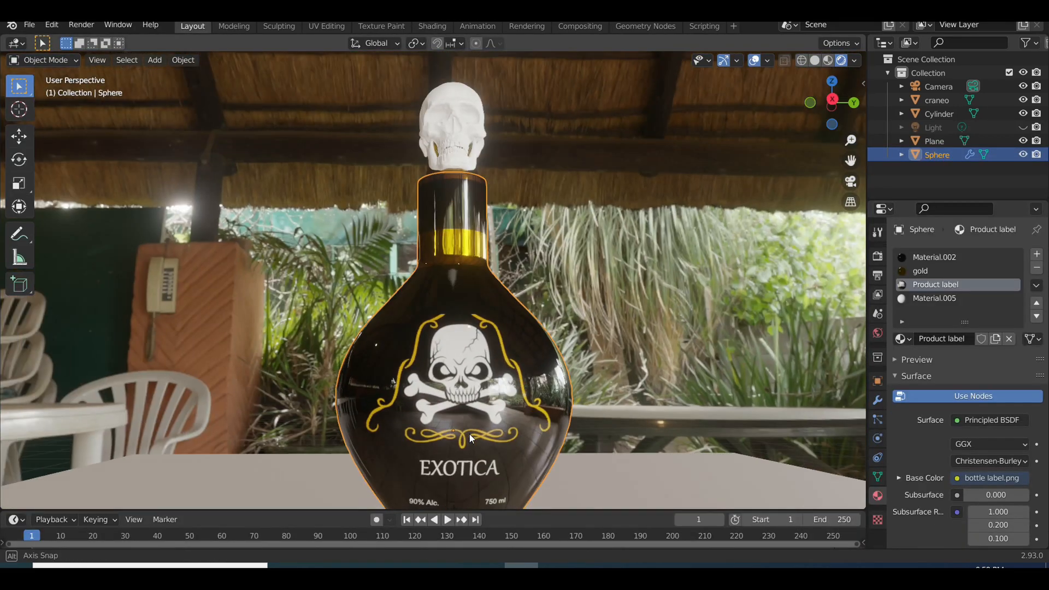
pyautogui.click(938, 86)
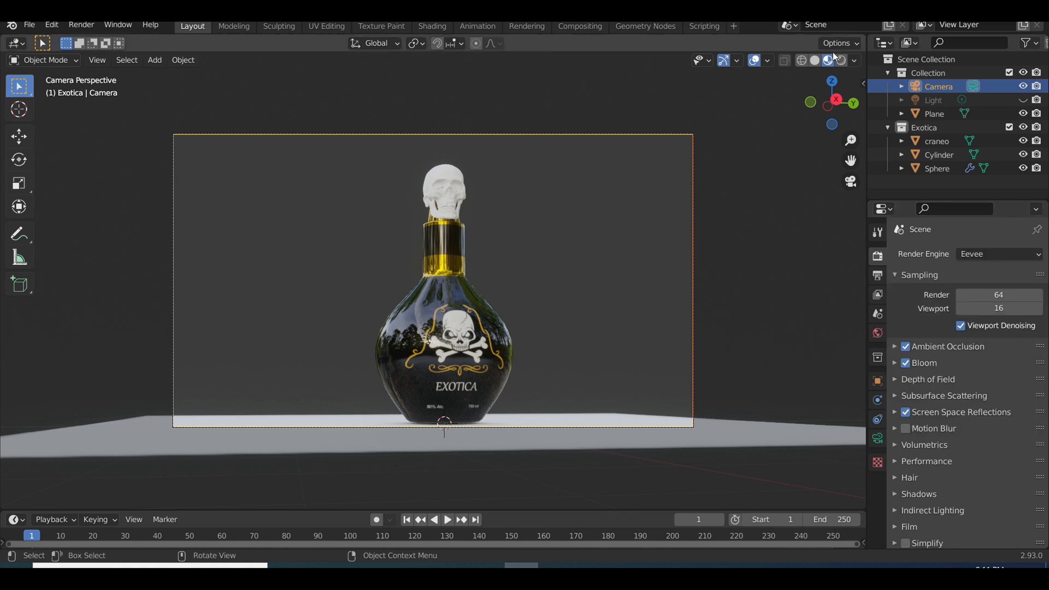
pyautogui.click(841, 60)
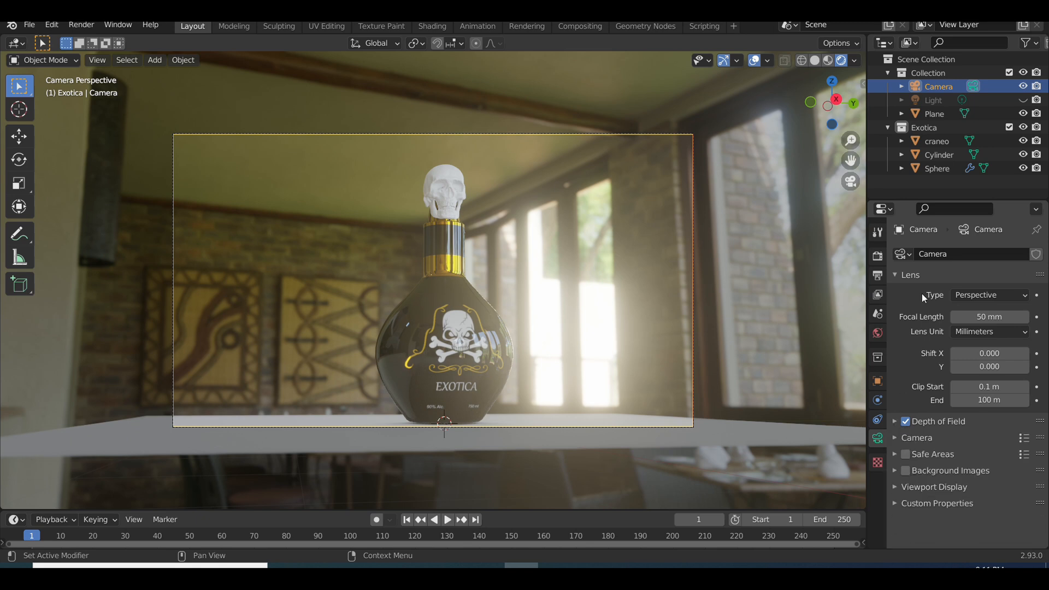
# Step: Set the table Plane's Principled BSDF Transmission to 1.0 and render the final image
pyautogui.click(932, 113)
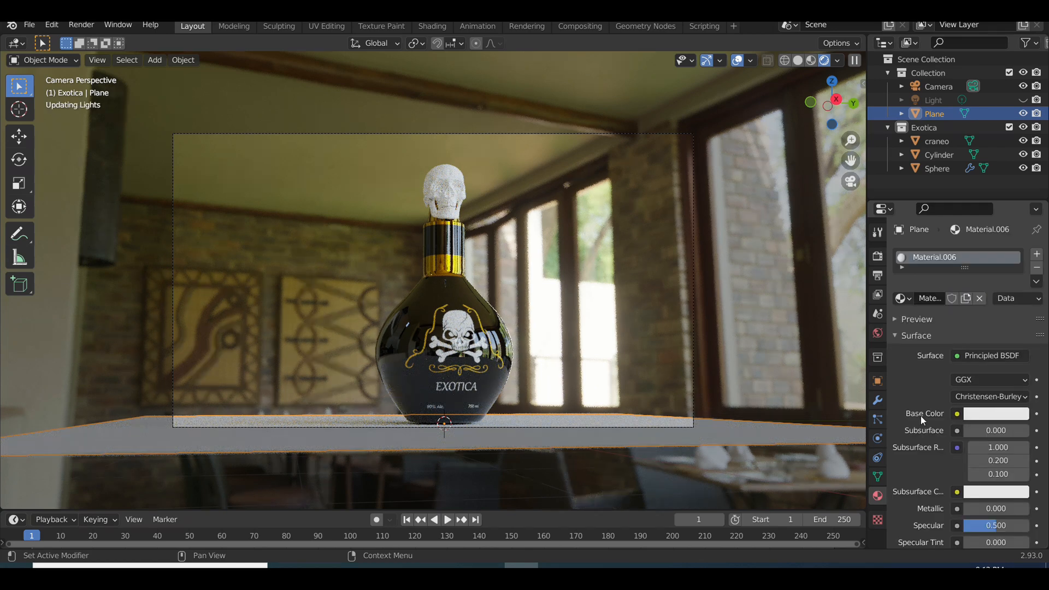
pyautogui.scroll(-3)
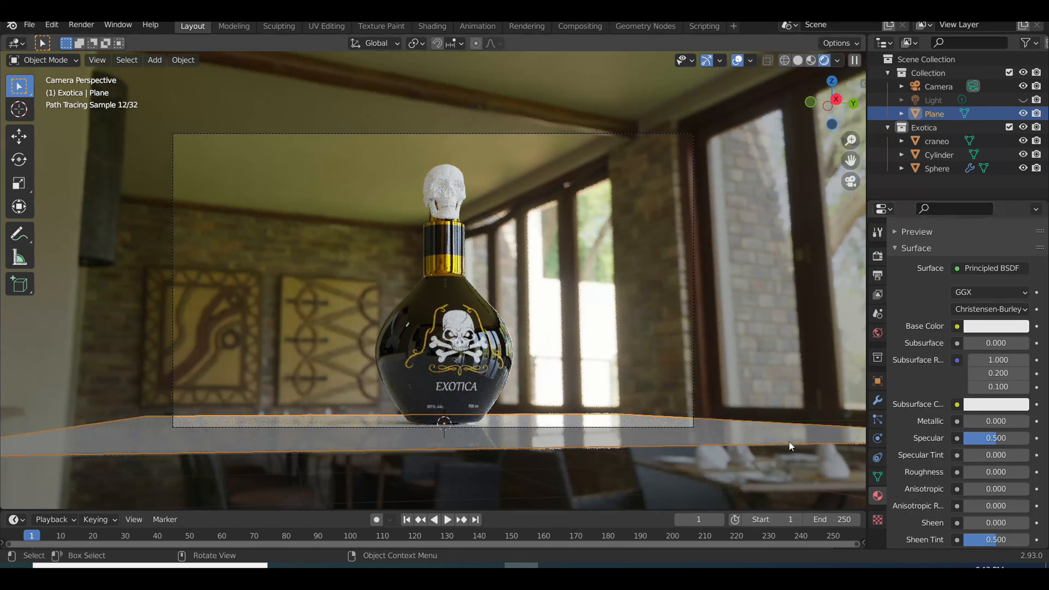
pyautogui.scroll(-3)
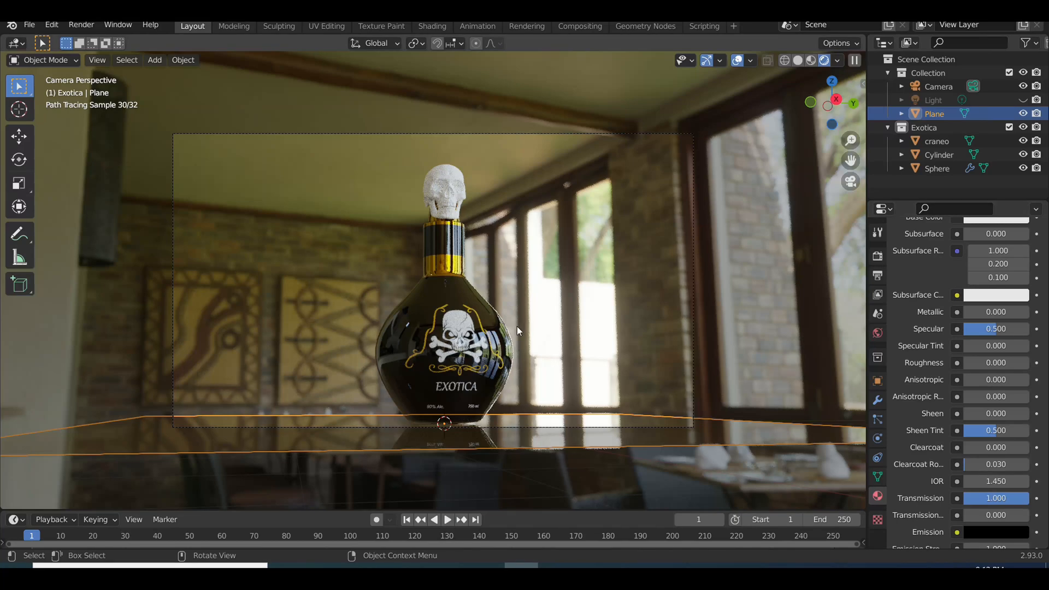
pyautogui.press('g')
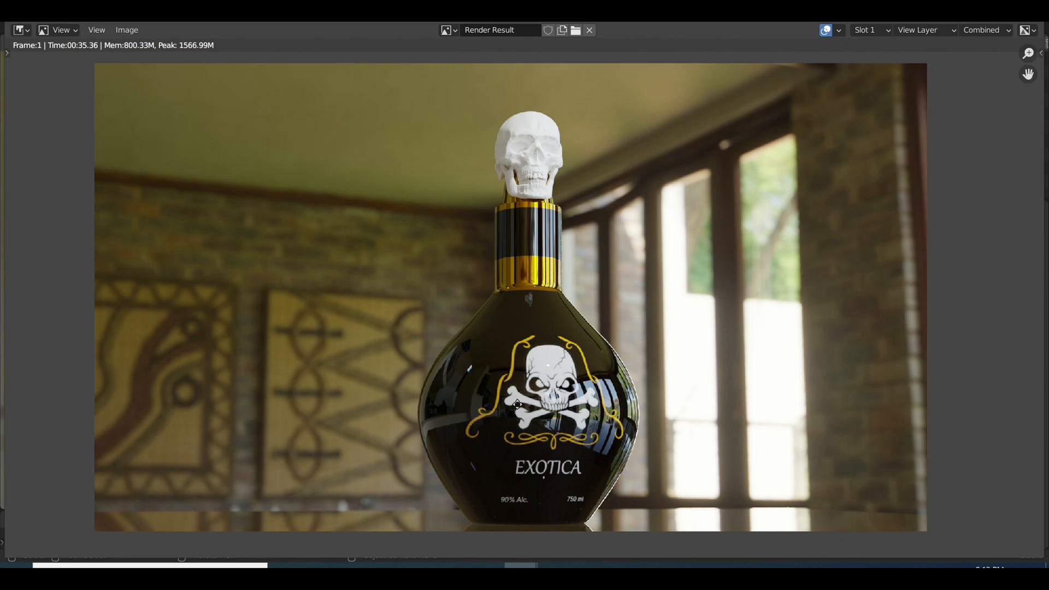
pyautogui.moveTo(519, 409)
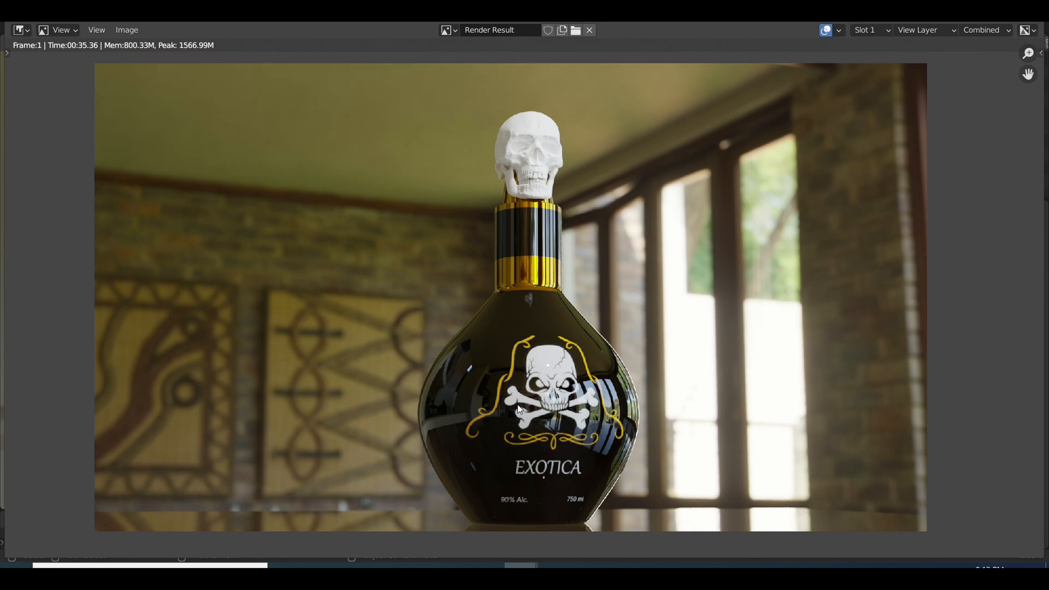